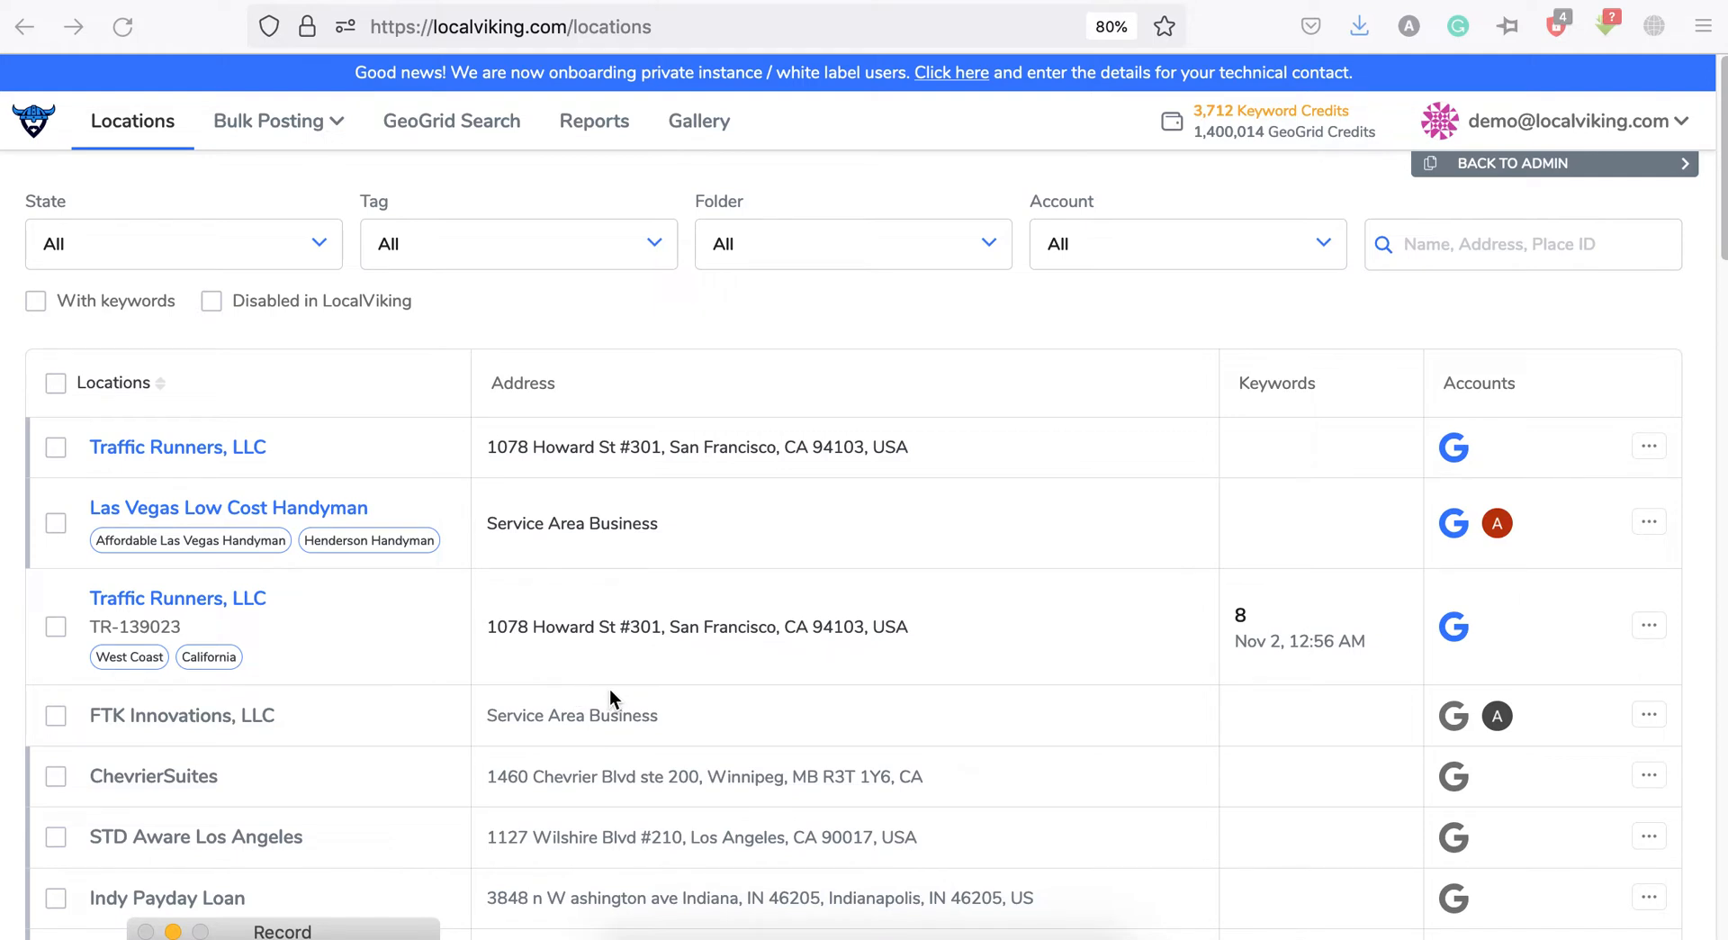
mouse_move(627, 675)
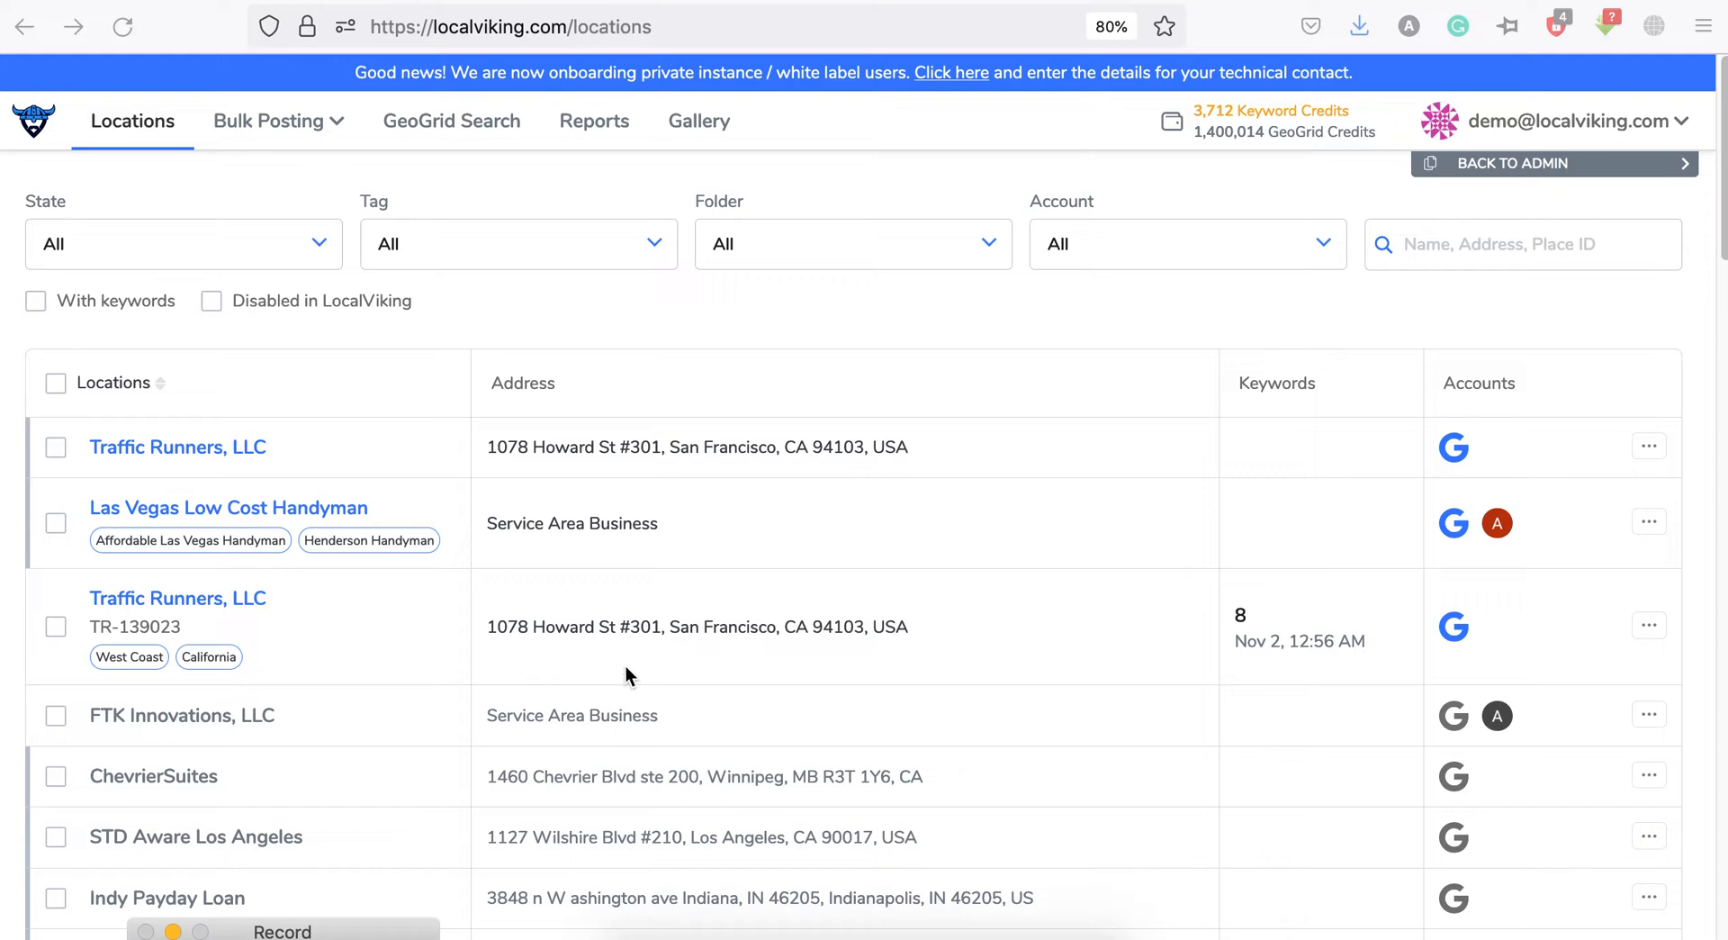
mouse_move(629, 666)
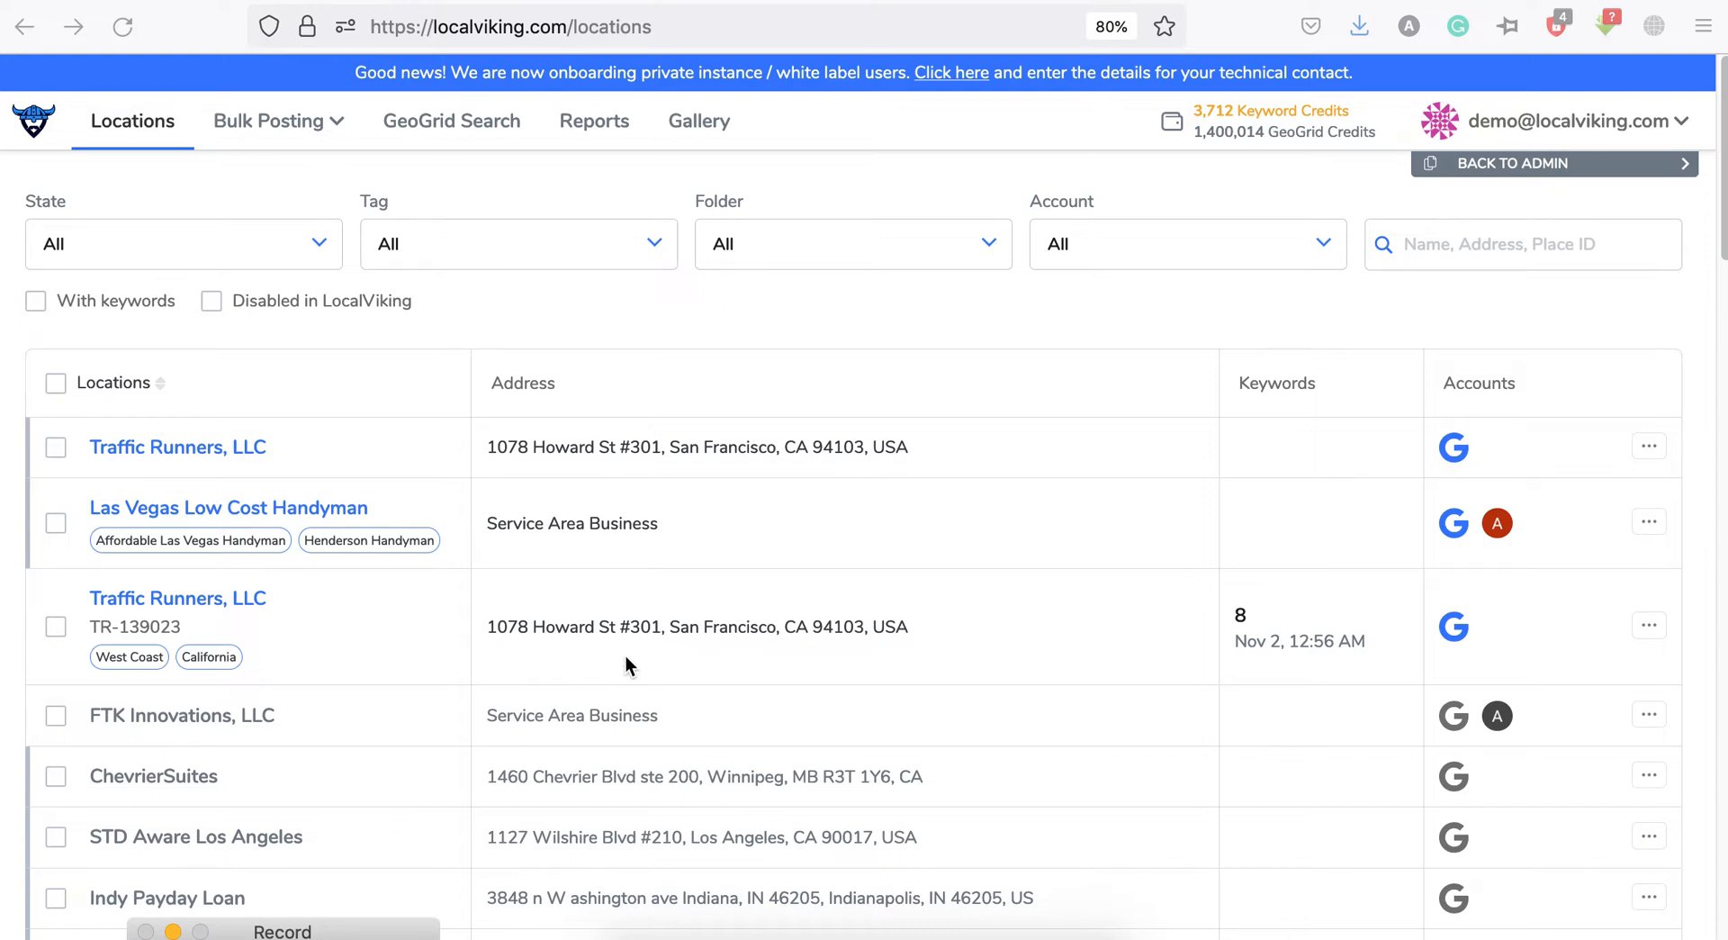
mouse_move(951, 309)
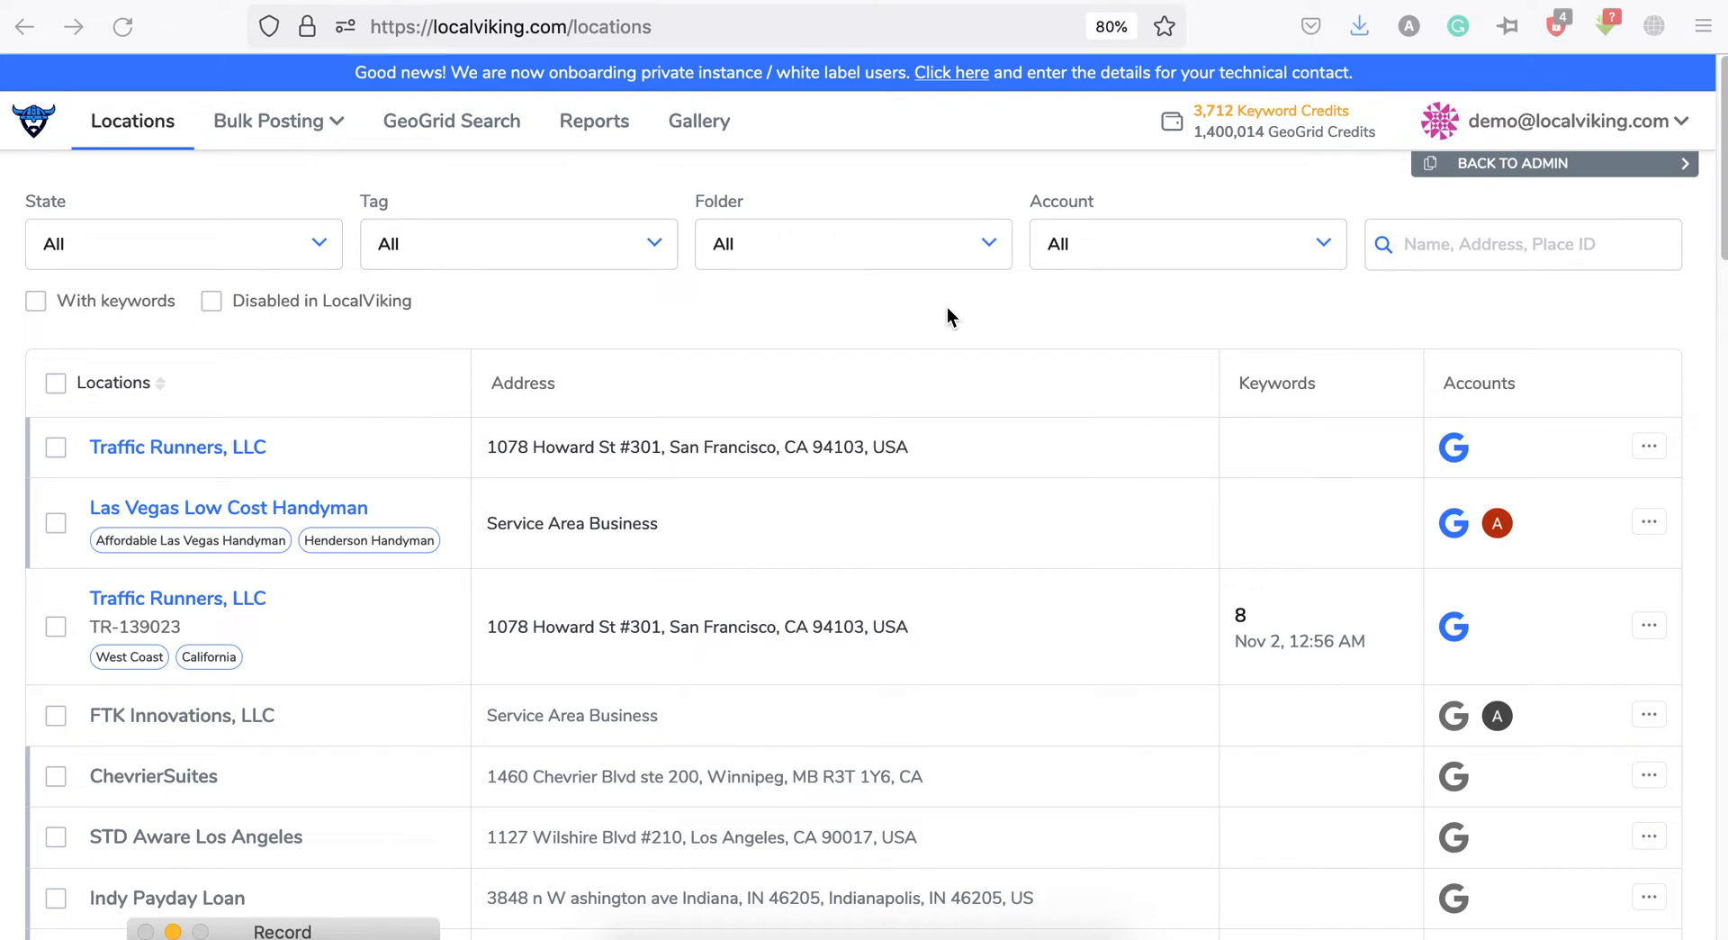
mouse_move(934, 333)
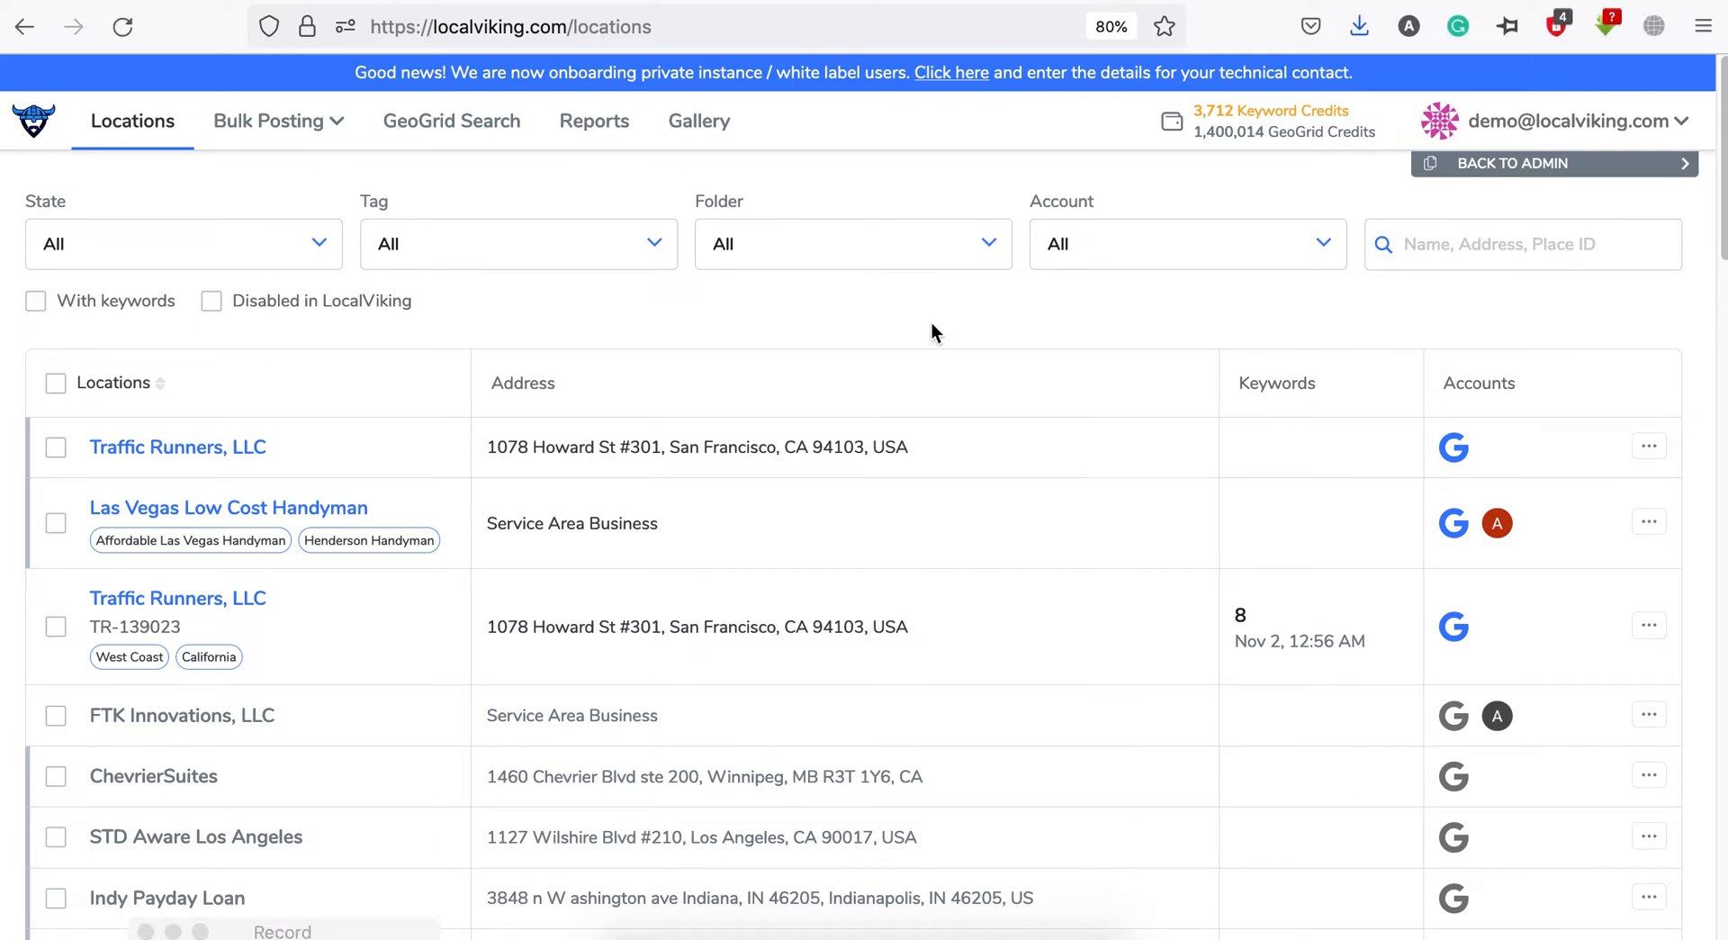
- Open the Add new location form and focus the business Location name field
scroll("down", 3)
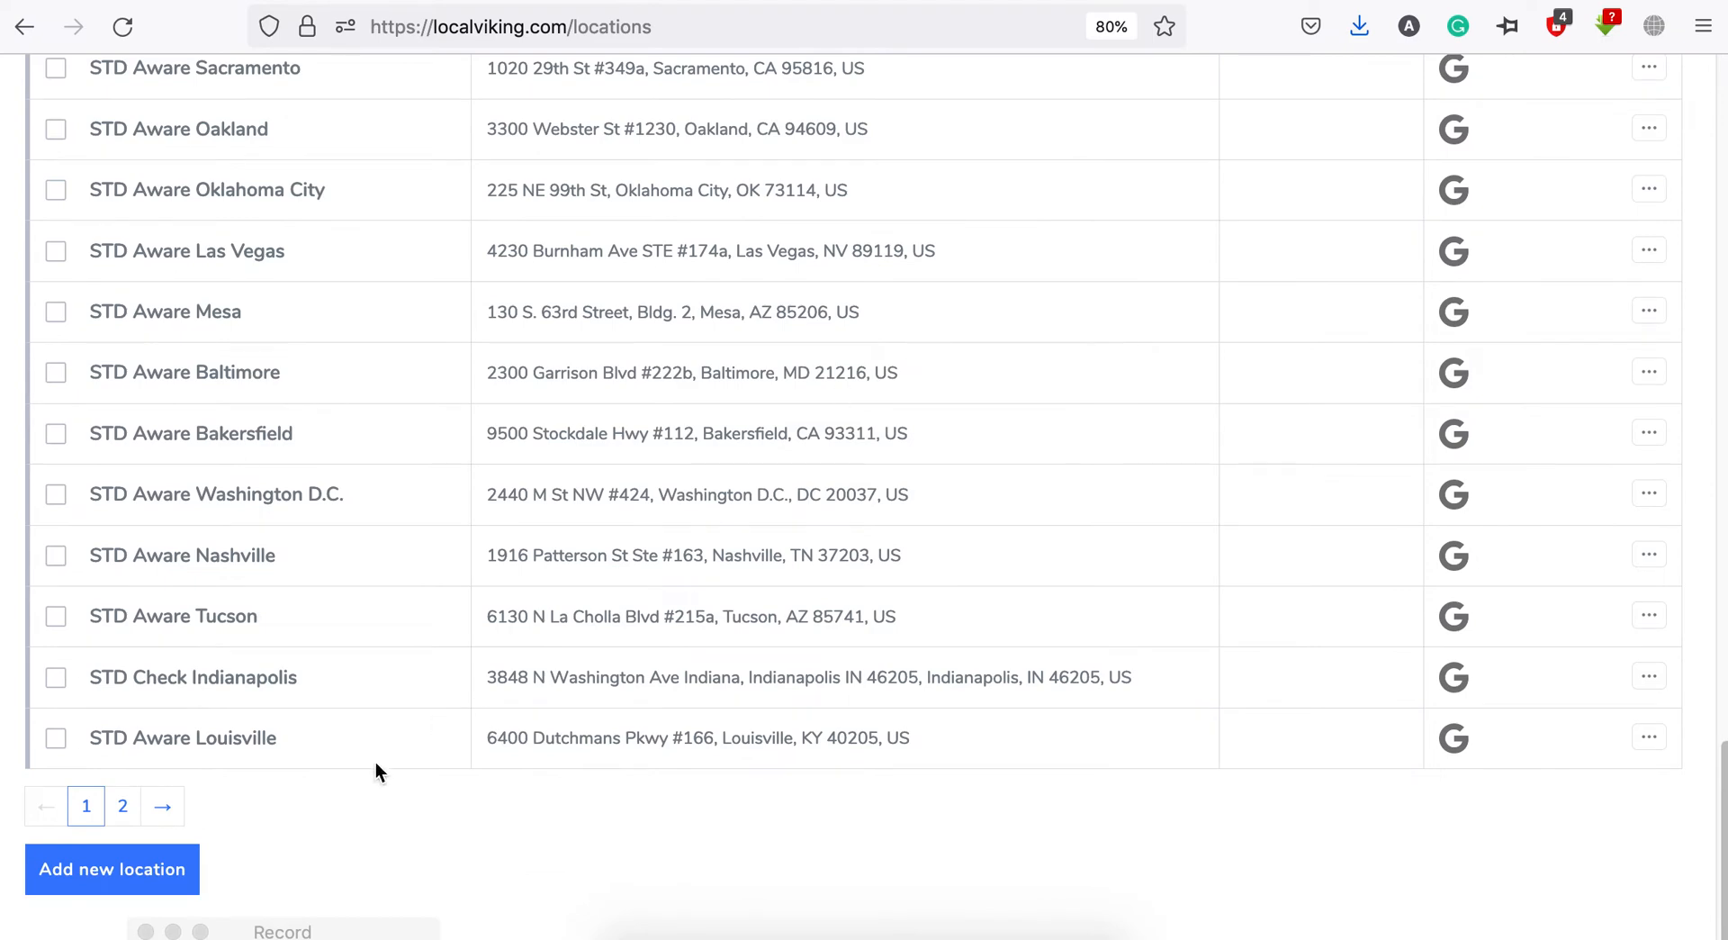
left_click(112, 870)
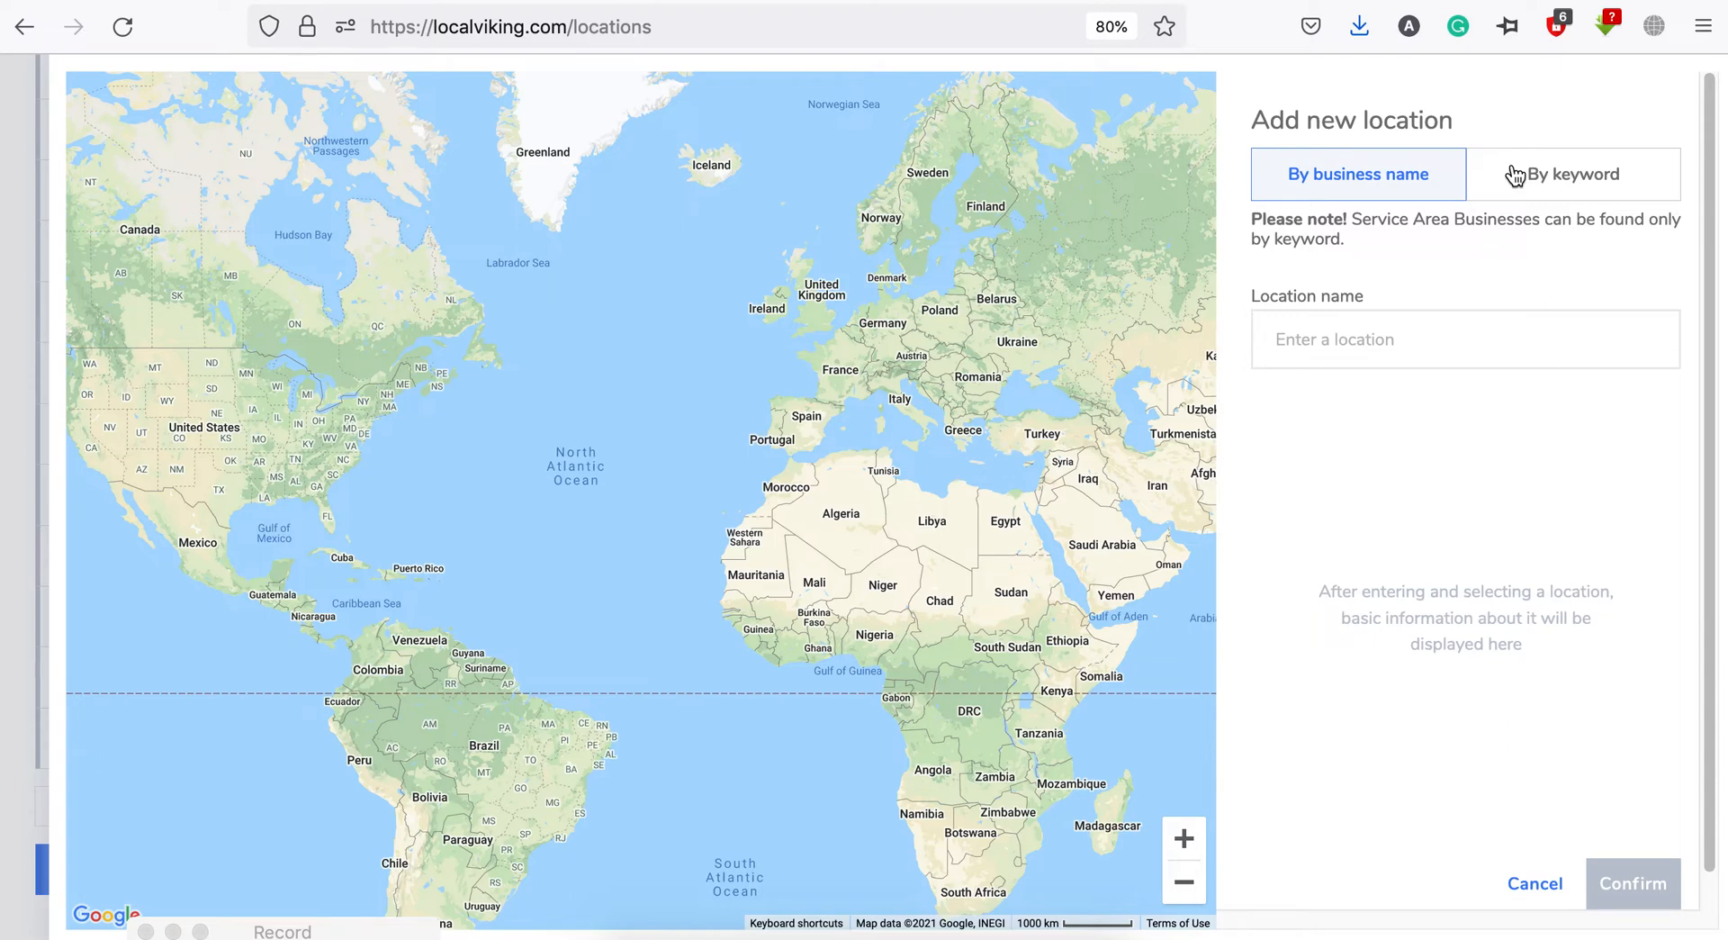
mouse_move(1488, 338)
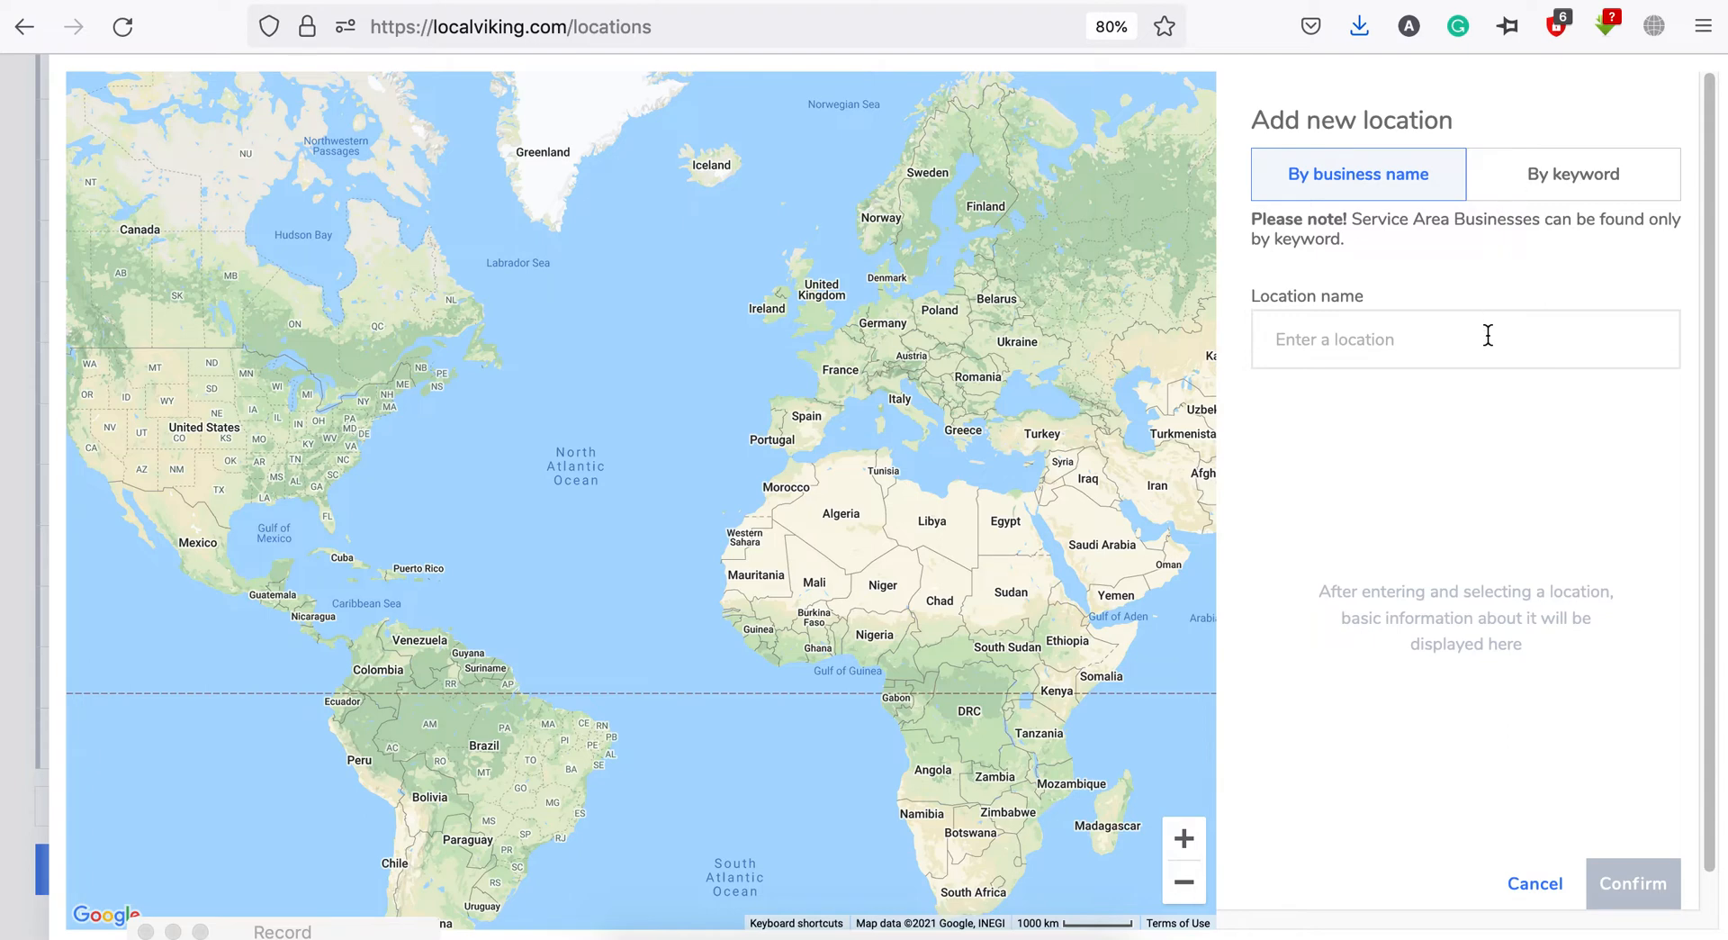
left_click(1464, 340)
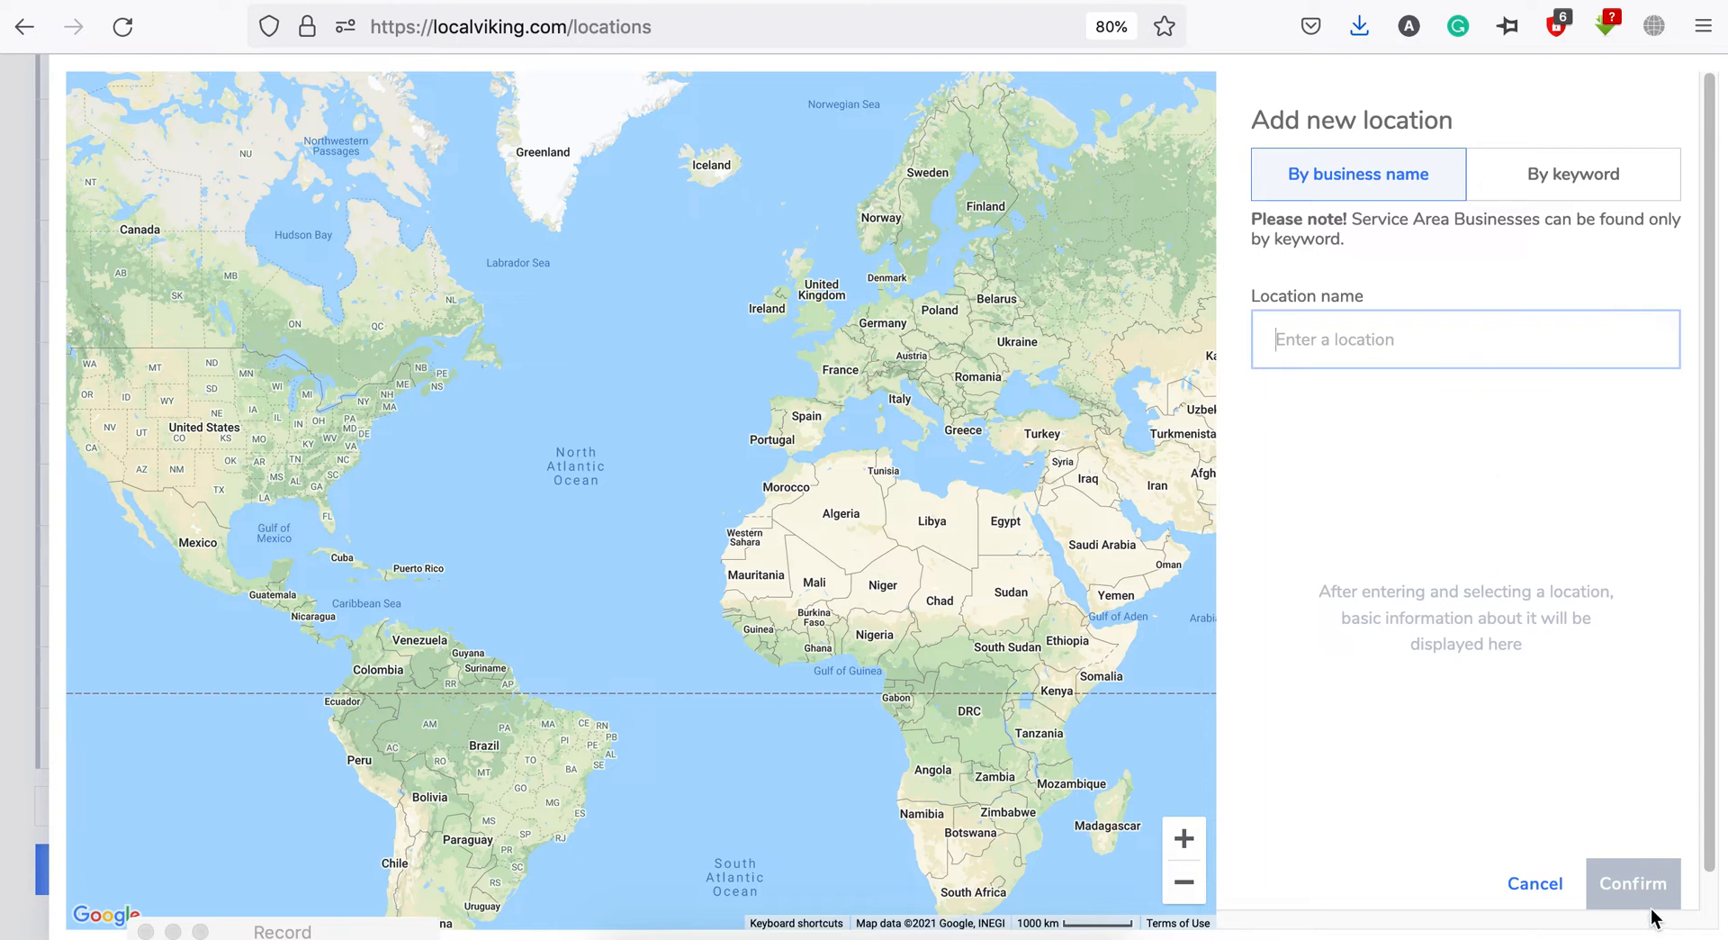
mouse_move(1480, 417)
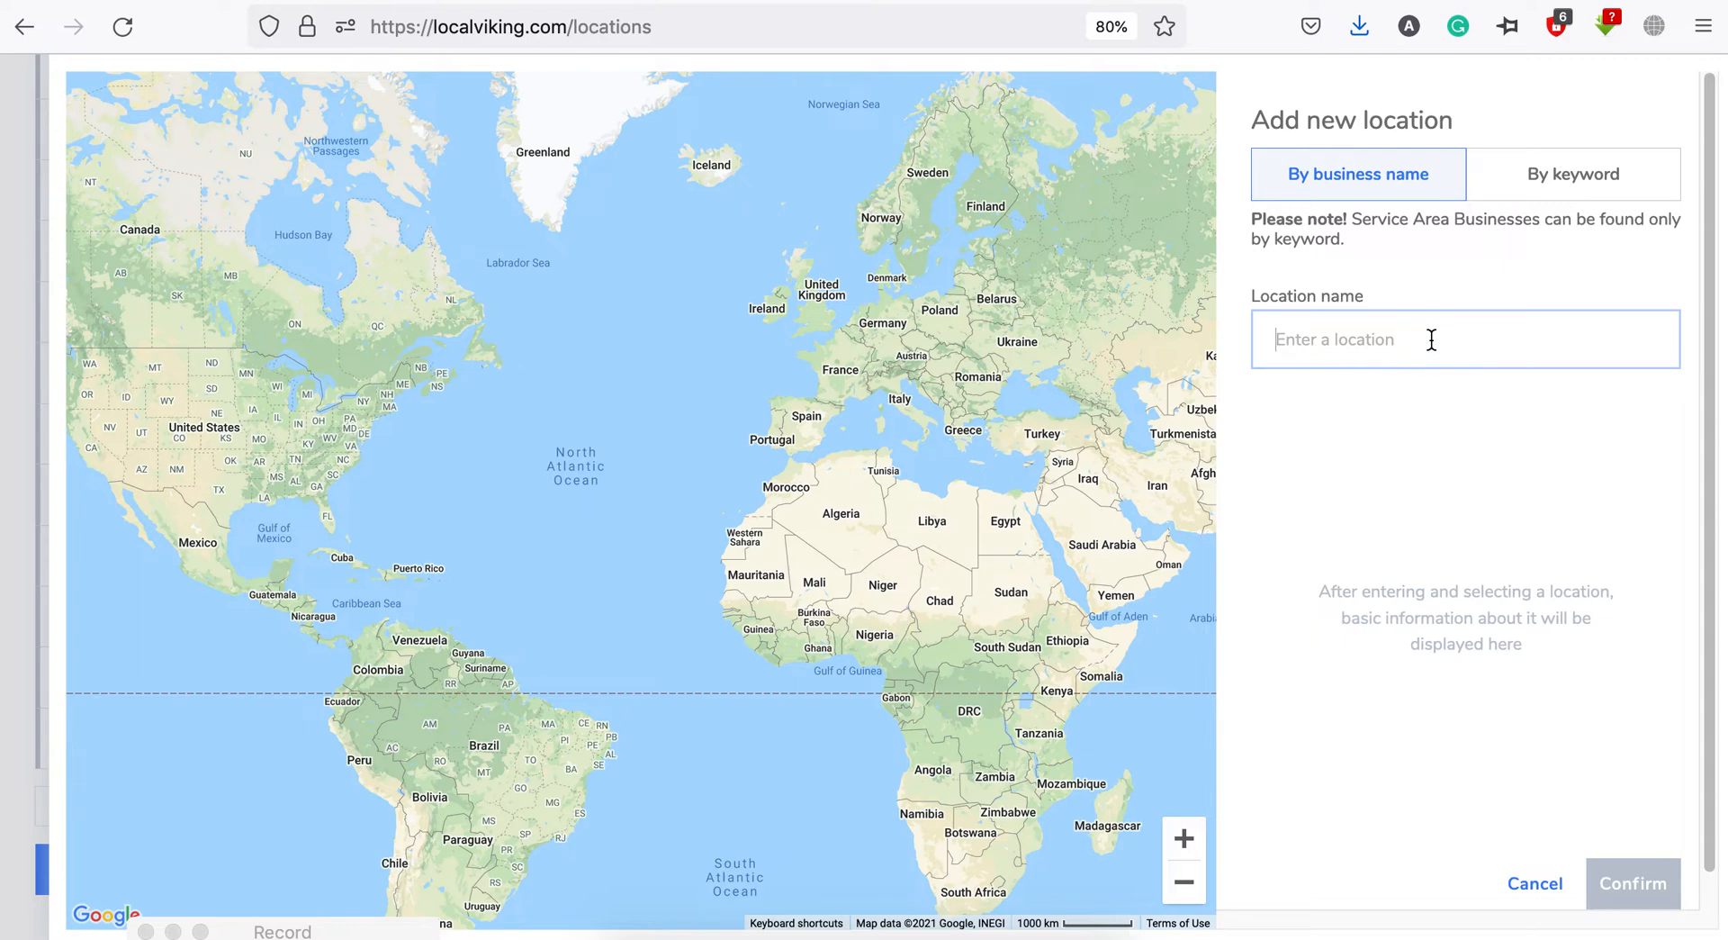
- Look up Café de Flore in Paris and zoom the map out around it
type("cafe")
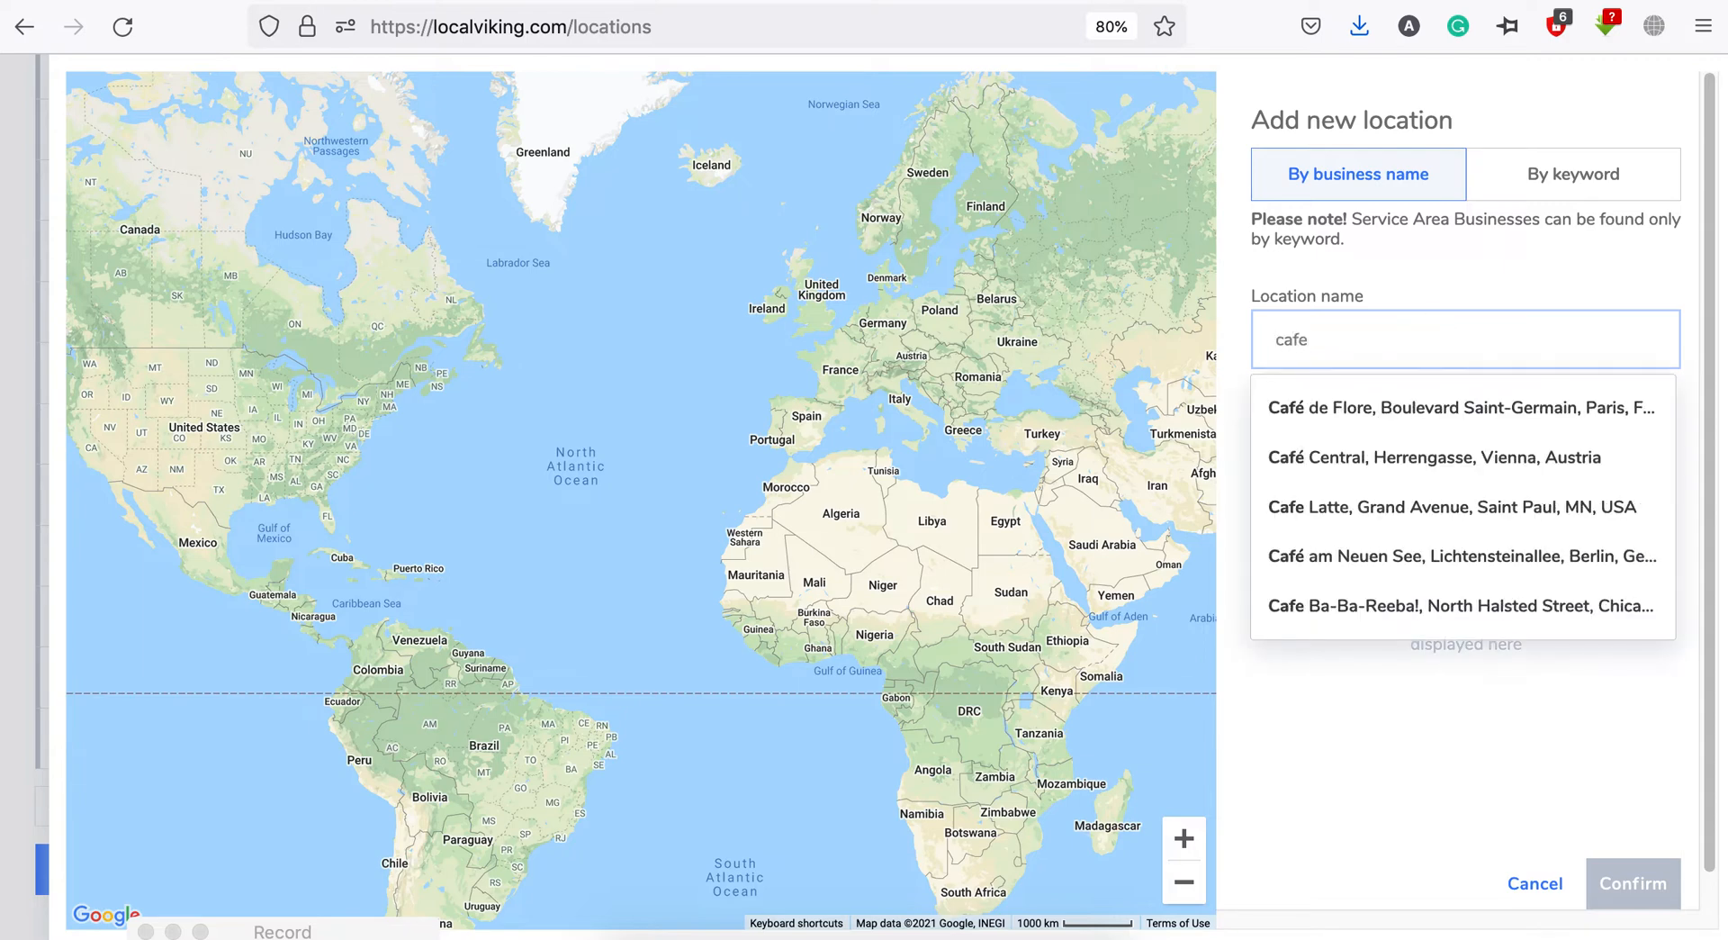
left_click(1458, 407)
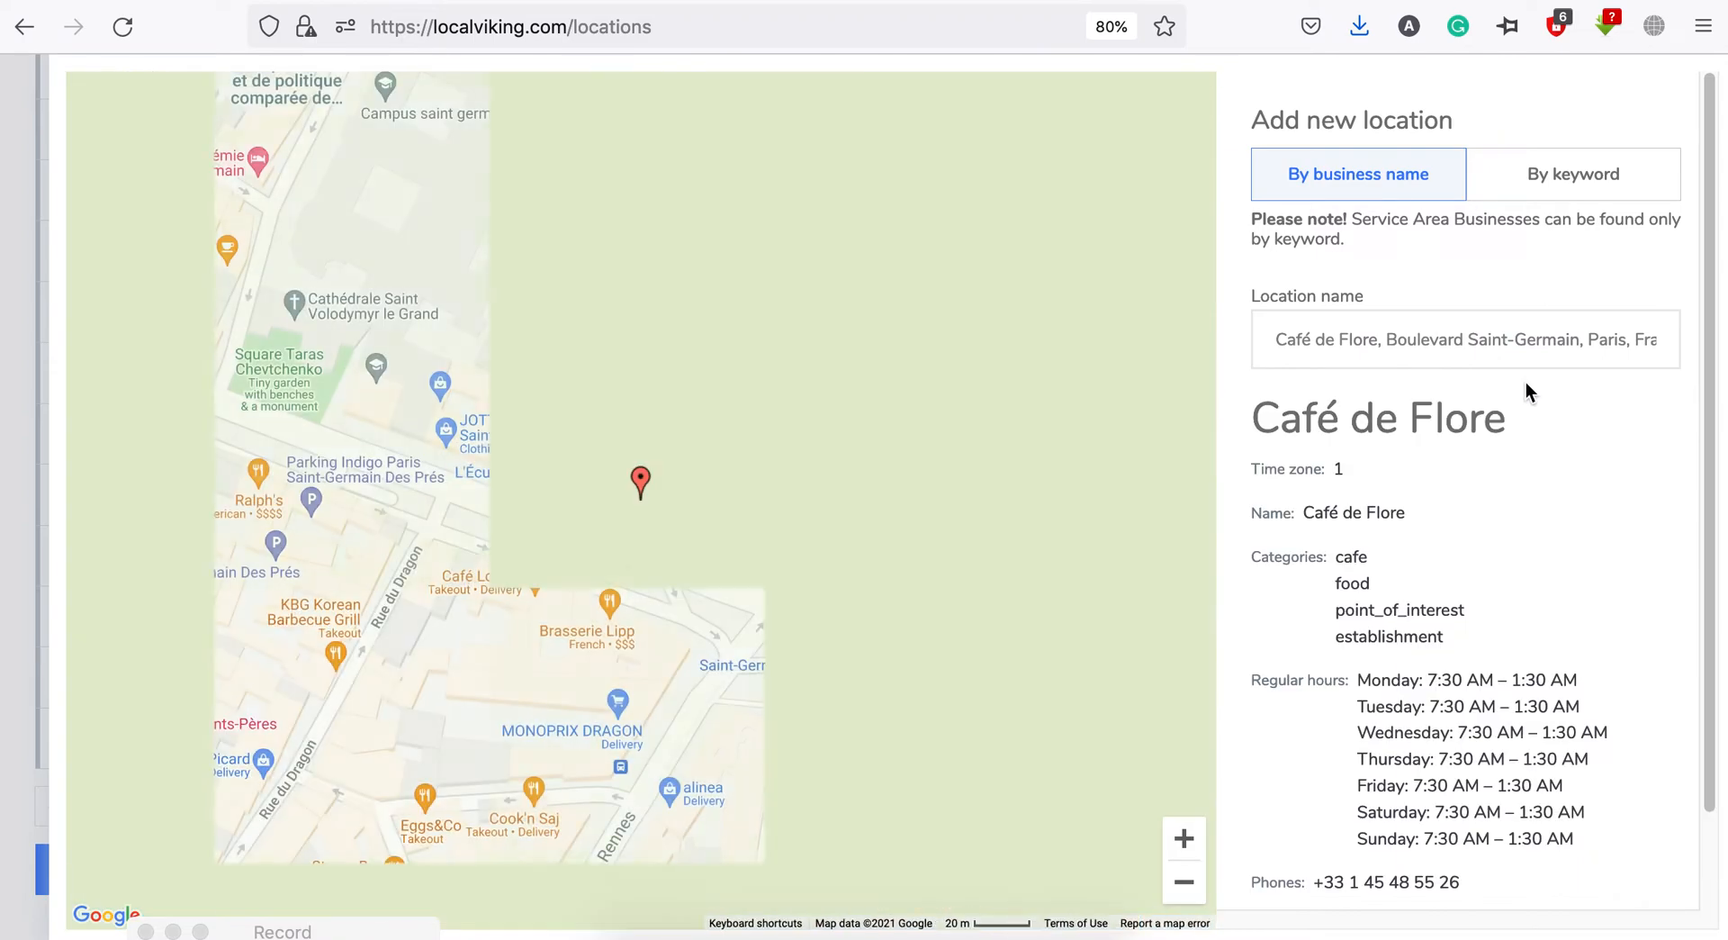
left_click(1183, 880)
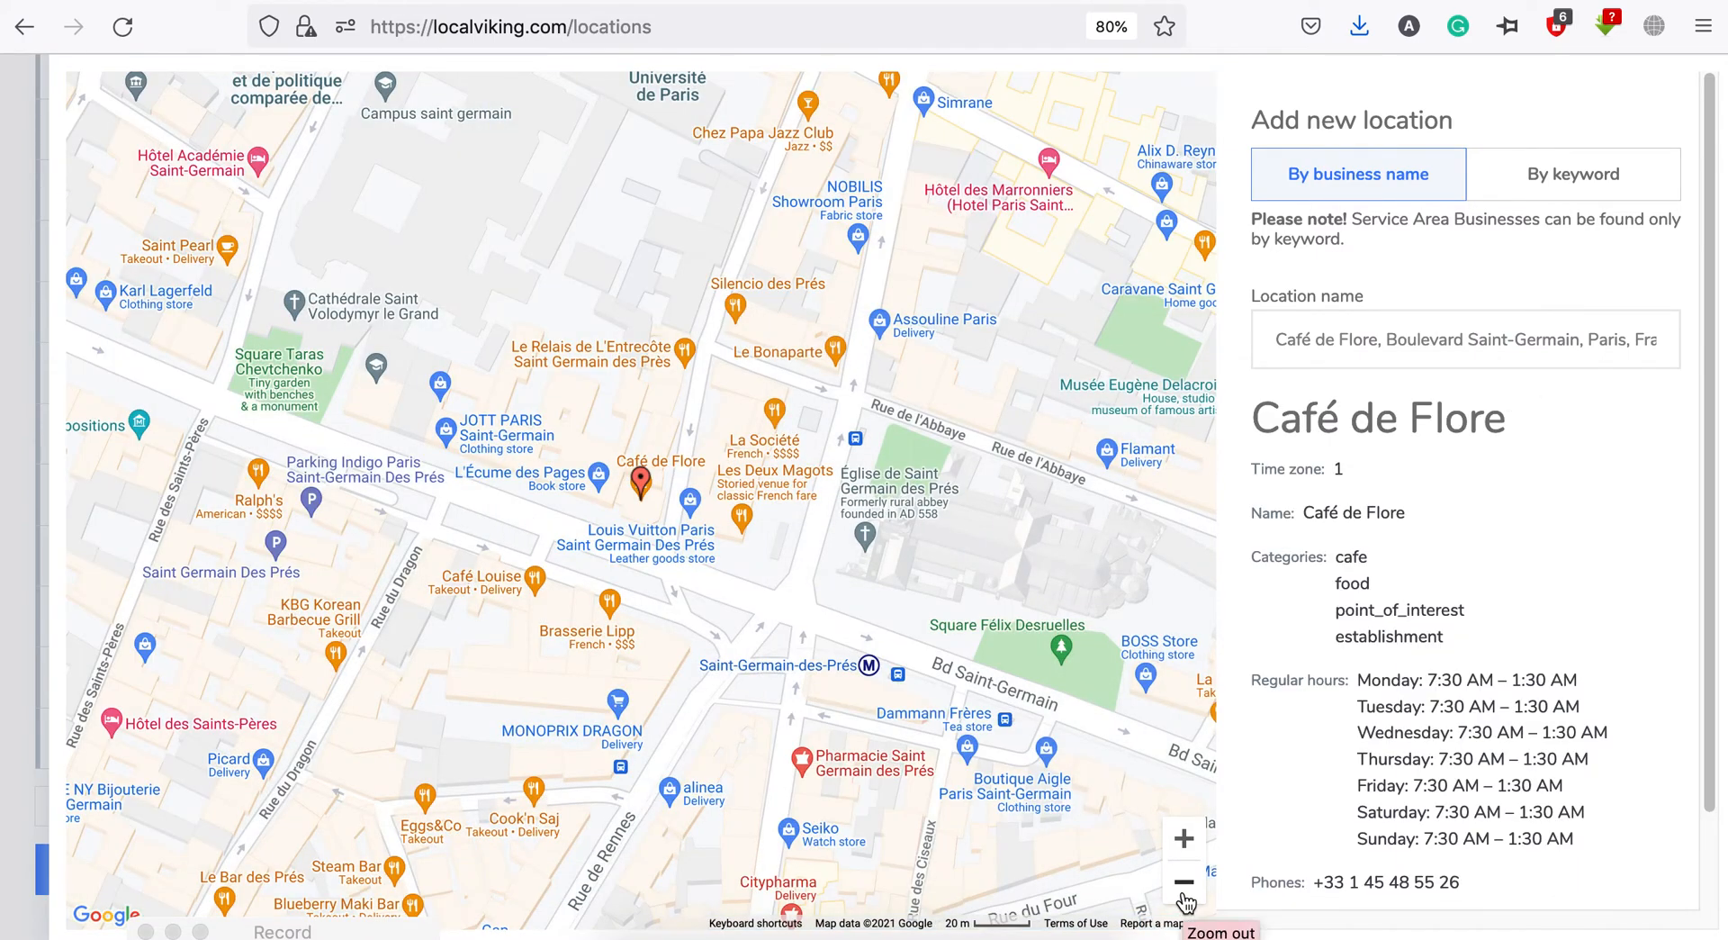
left_click(1183, 880)
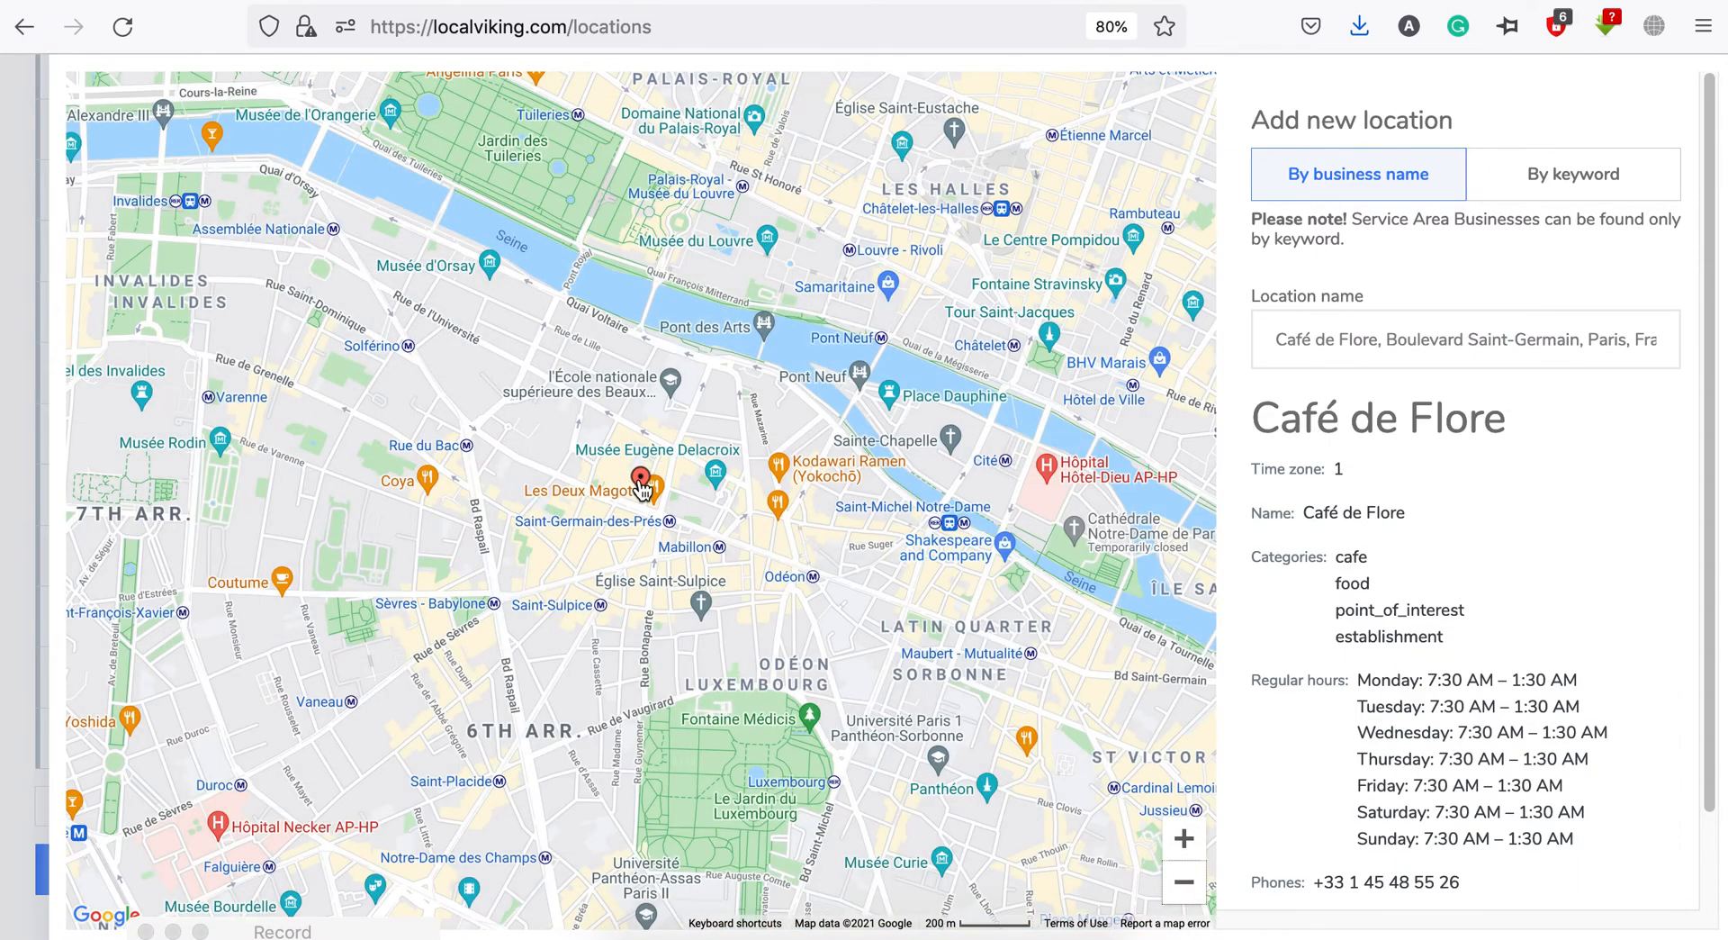
- Review the café's details, then switch the form to By keyword search
scroll("down", 3)
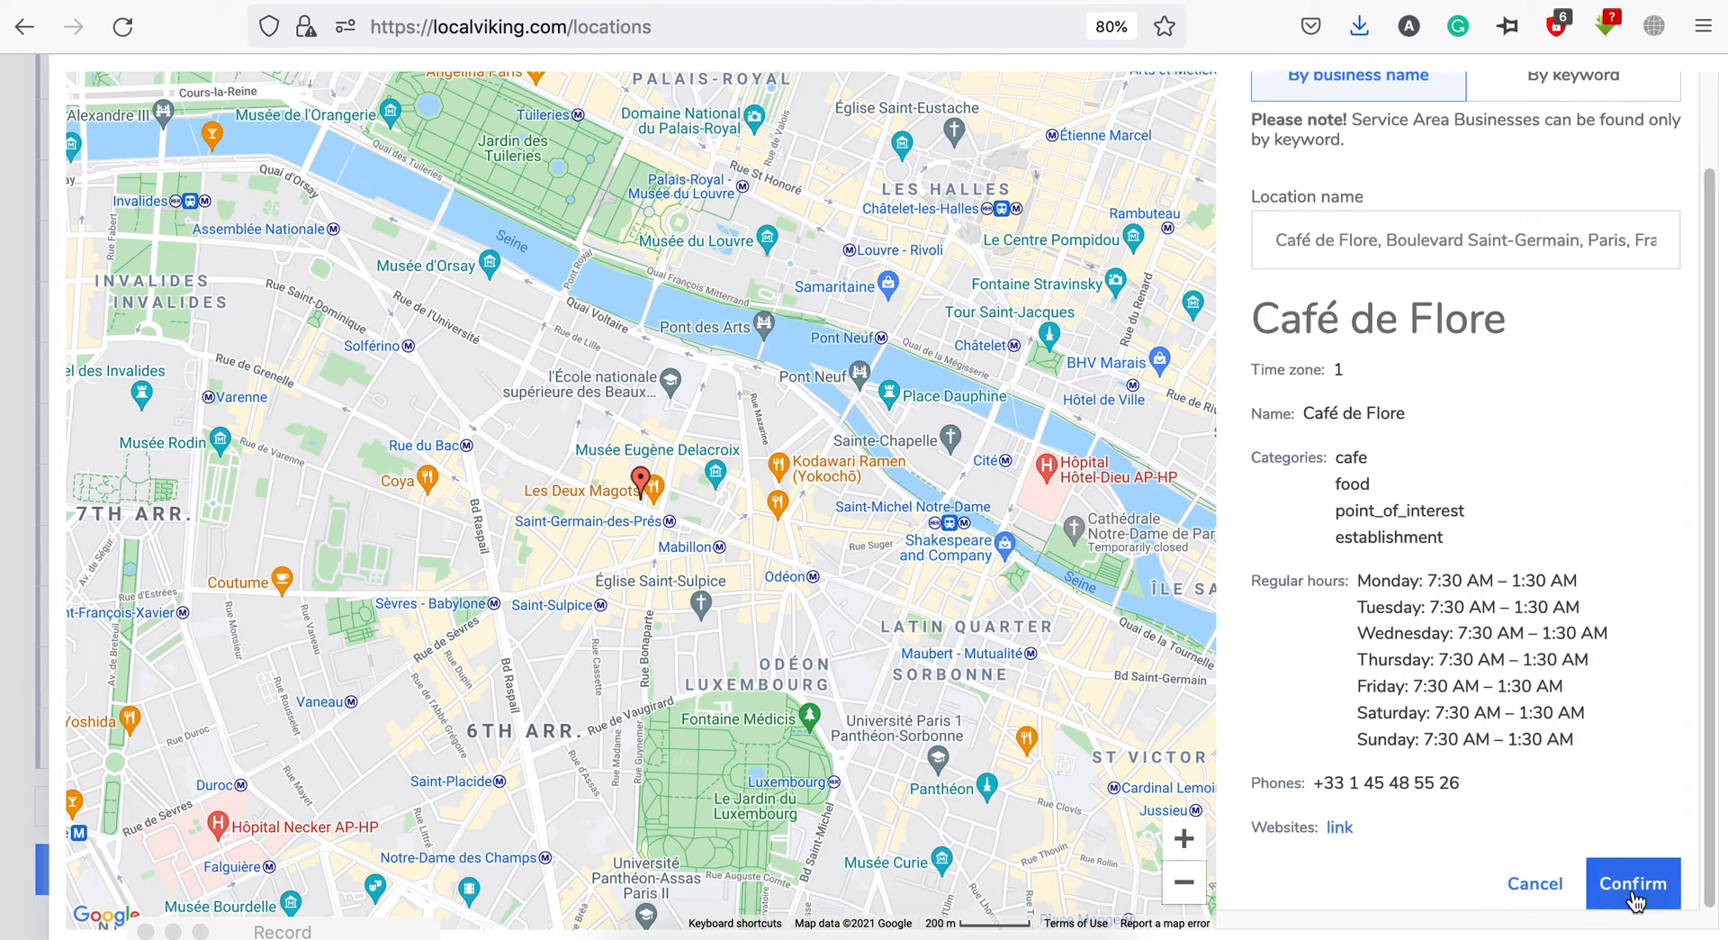
mouse_move(1494, 744)
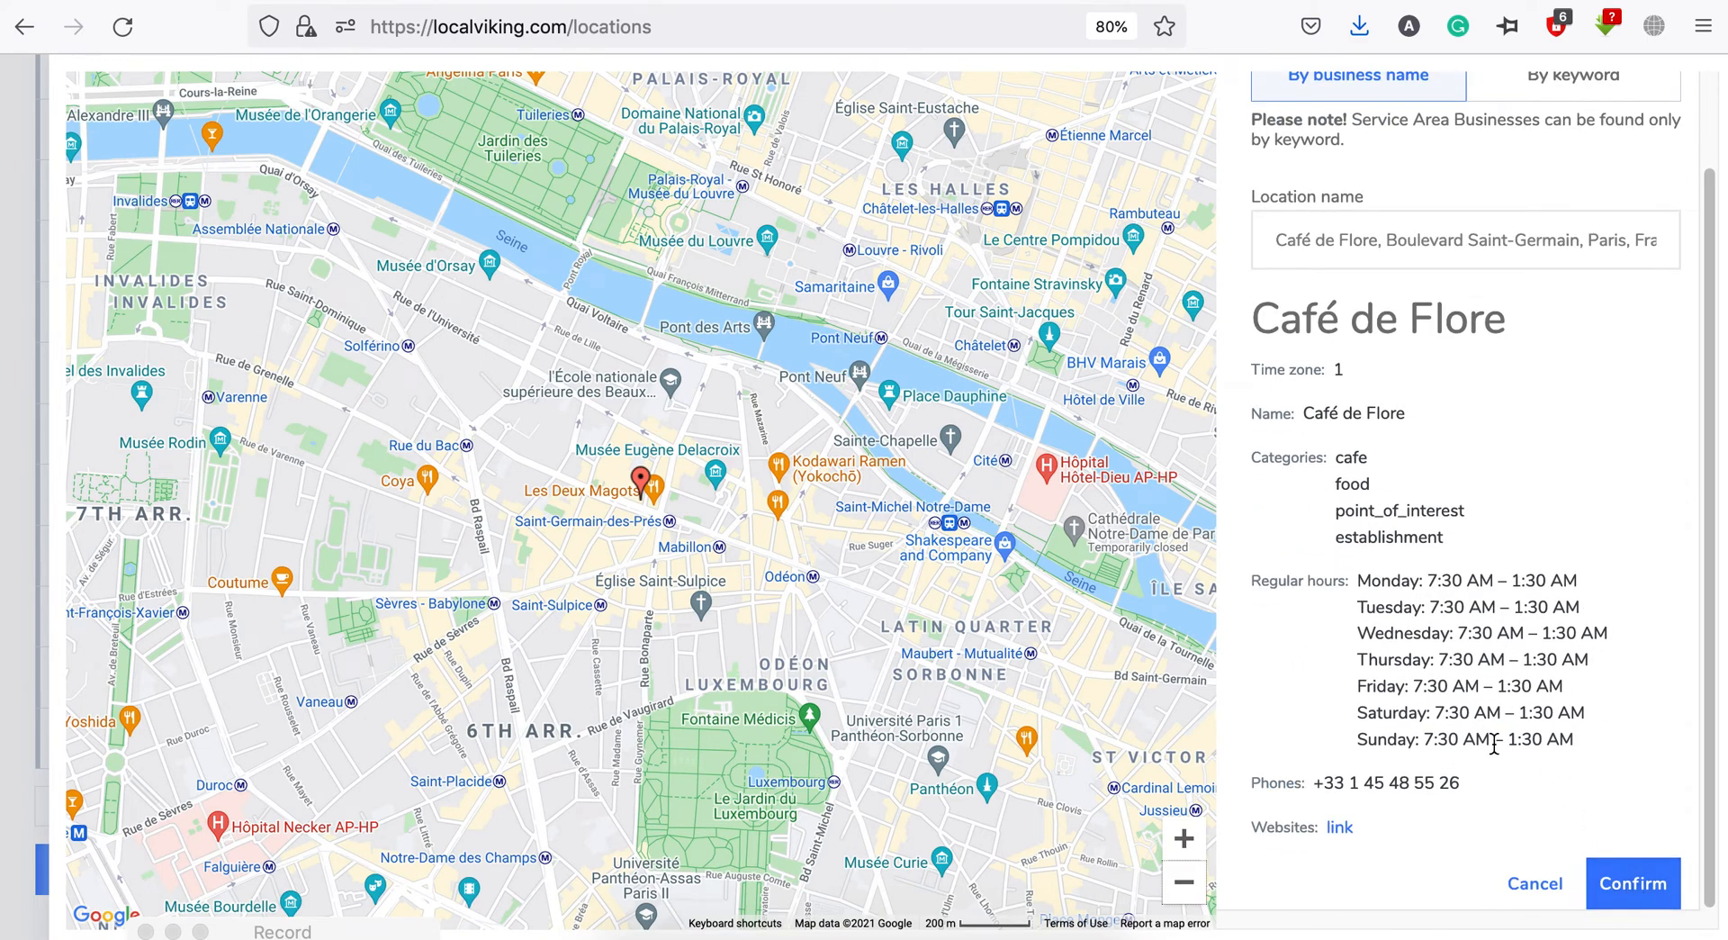
scroll("down", 3)
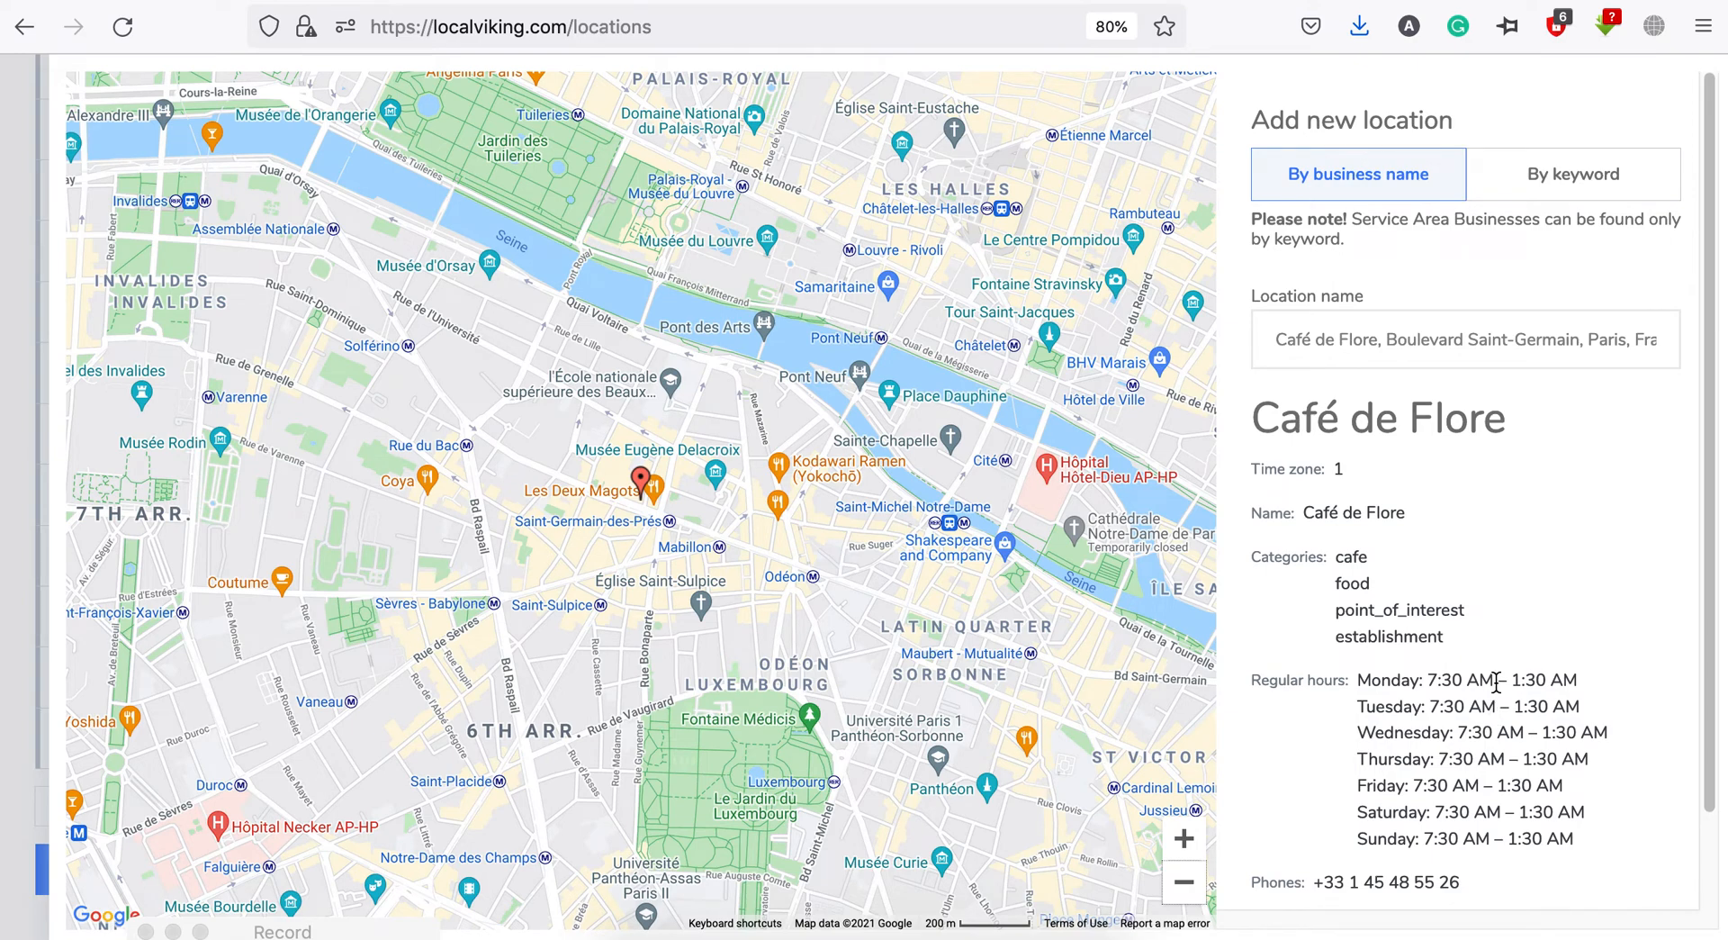
left_click(1573, 174)
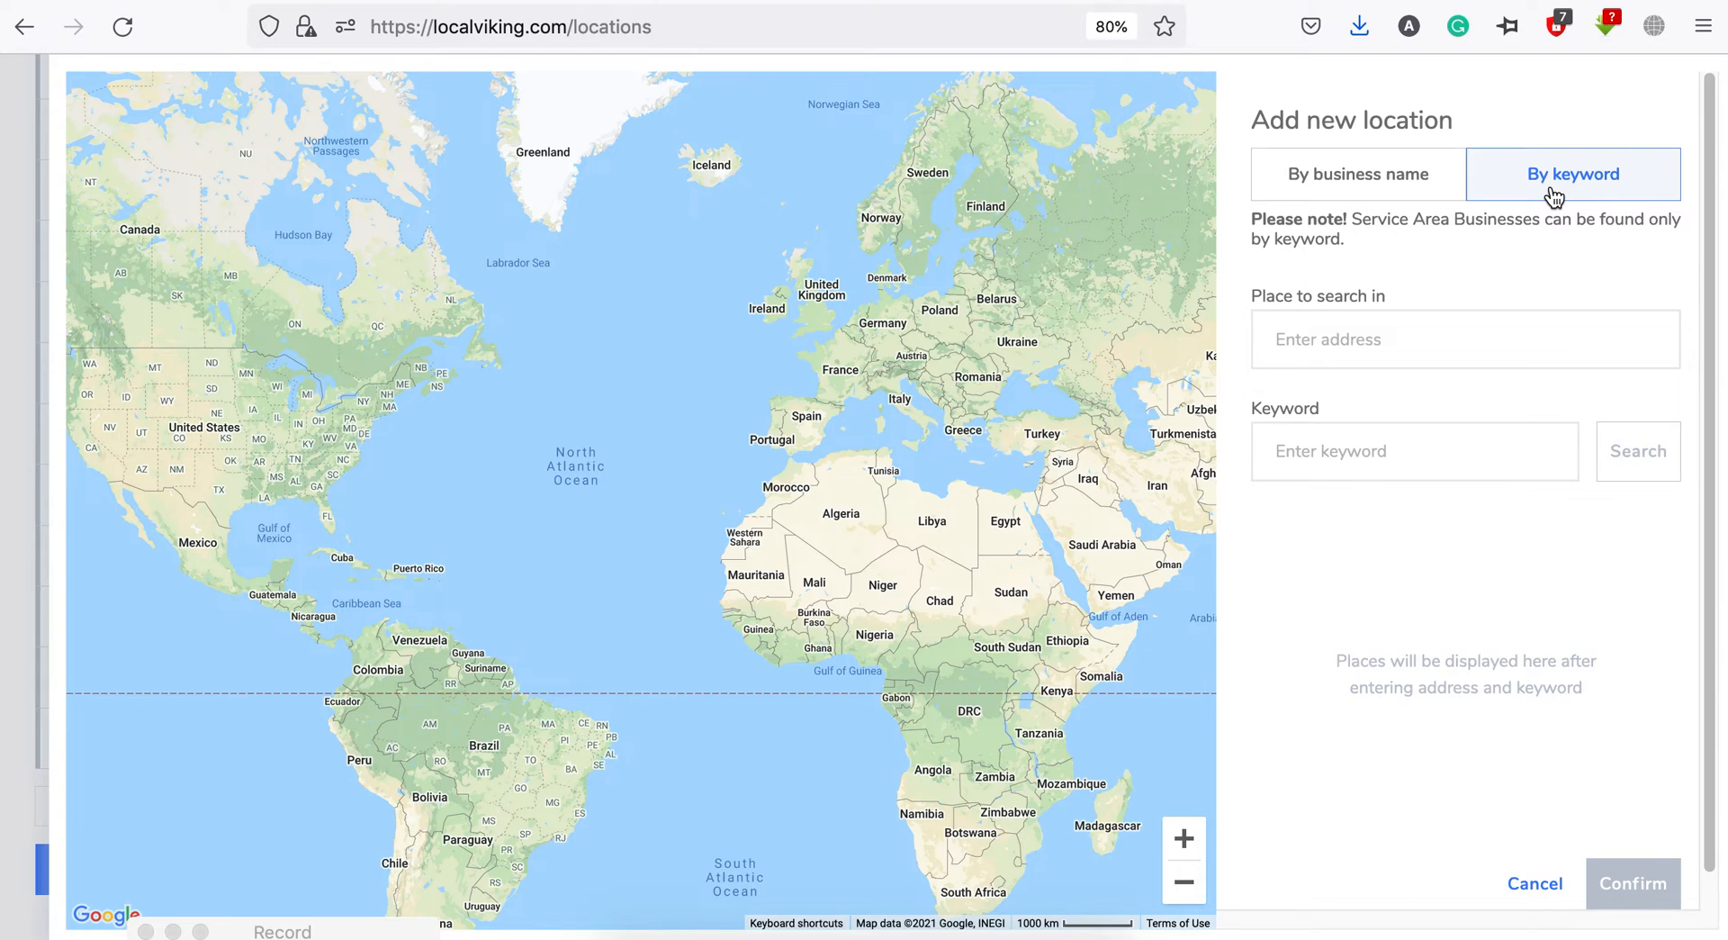
- Run a keyword search for 'roofers' in CA, USA
left_click(1414, 451)
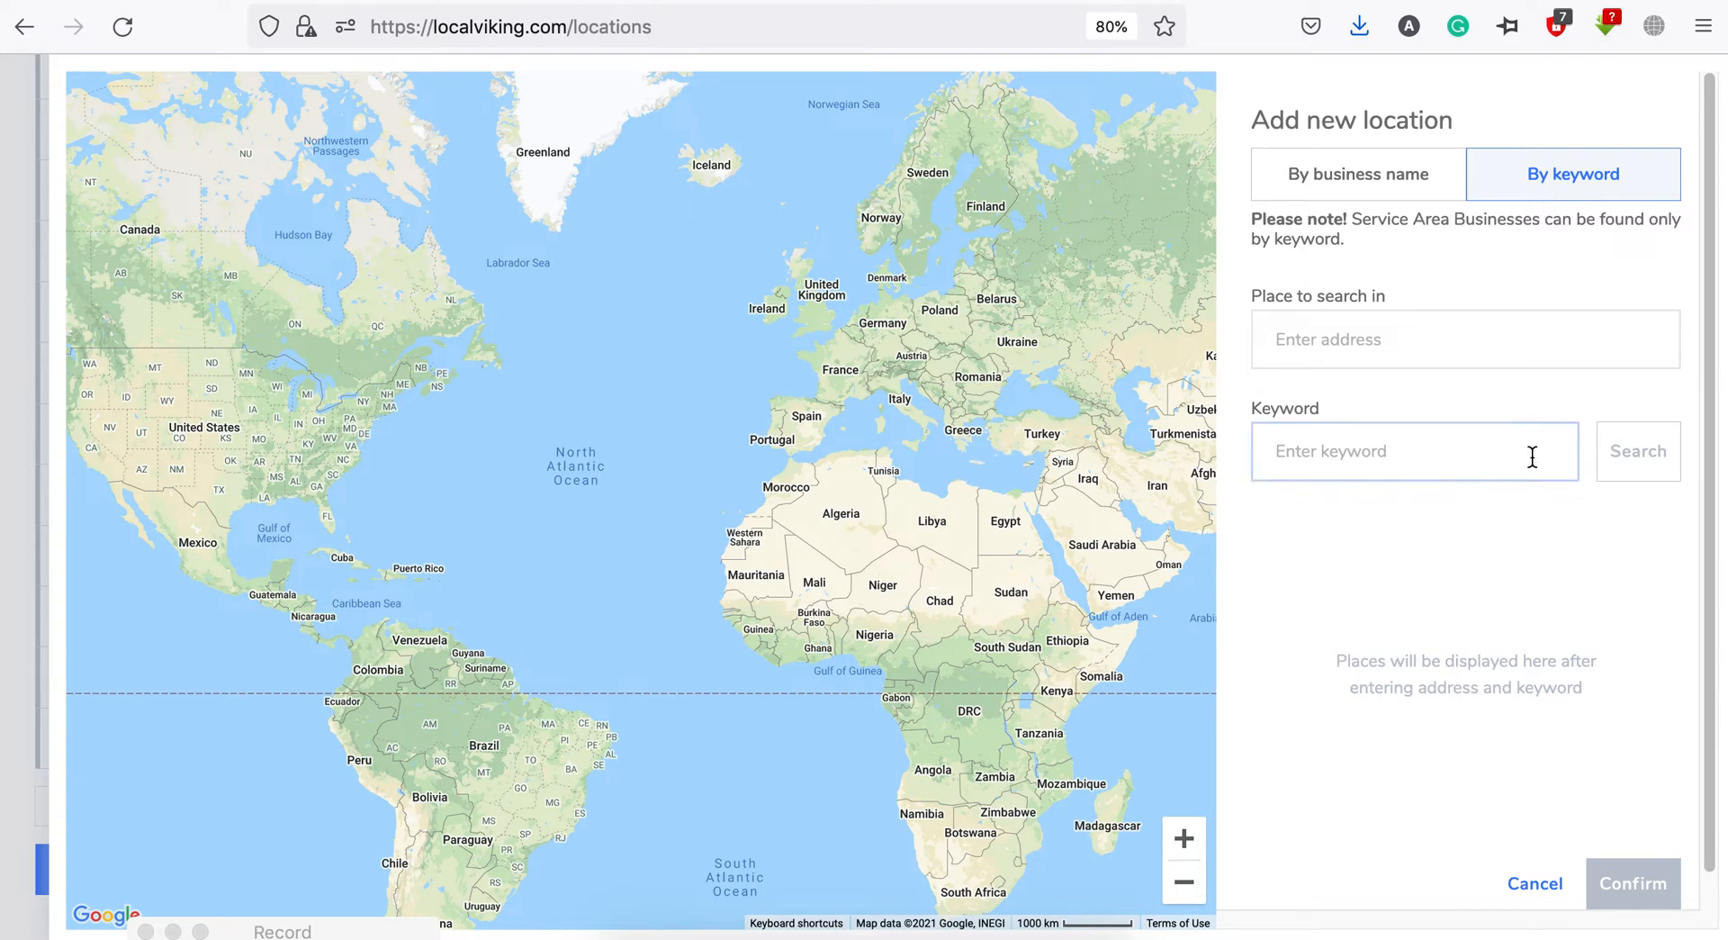
type("roofers")
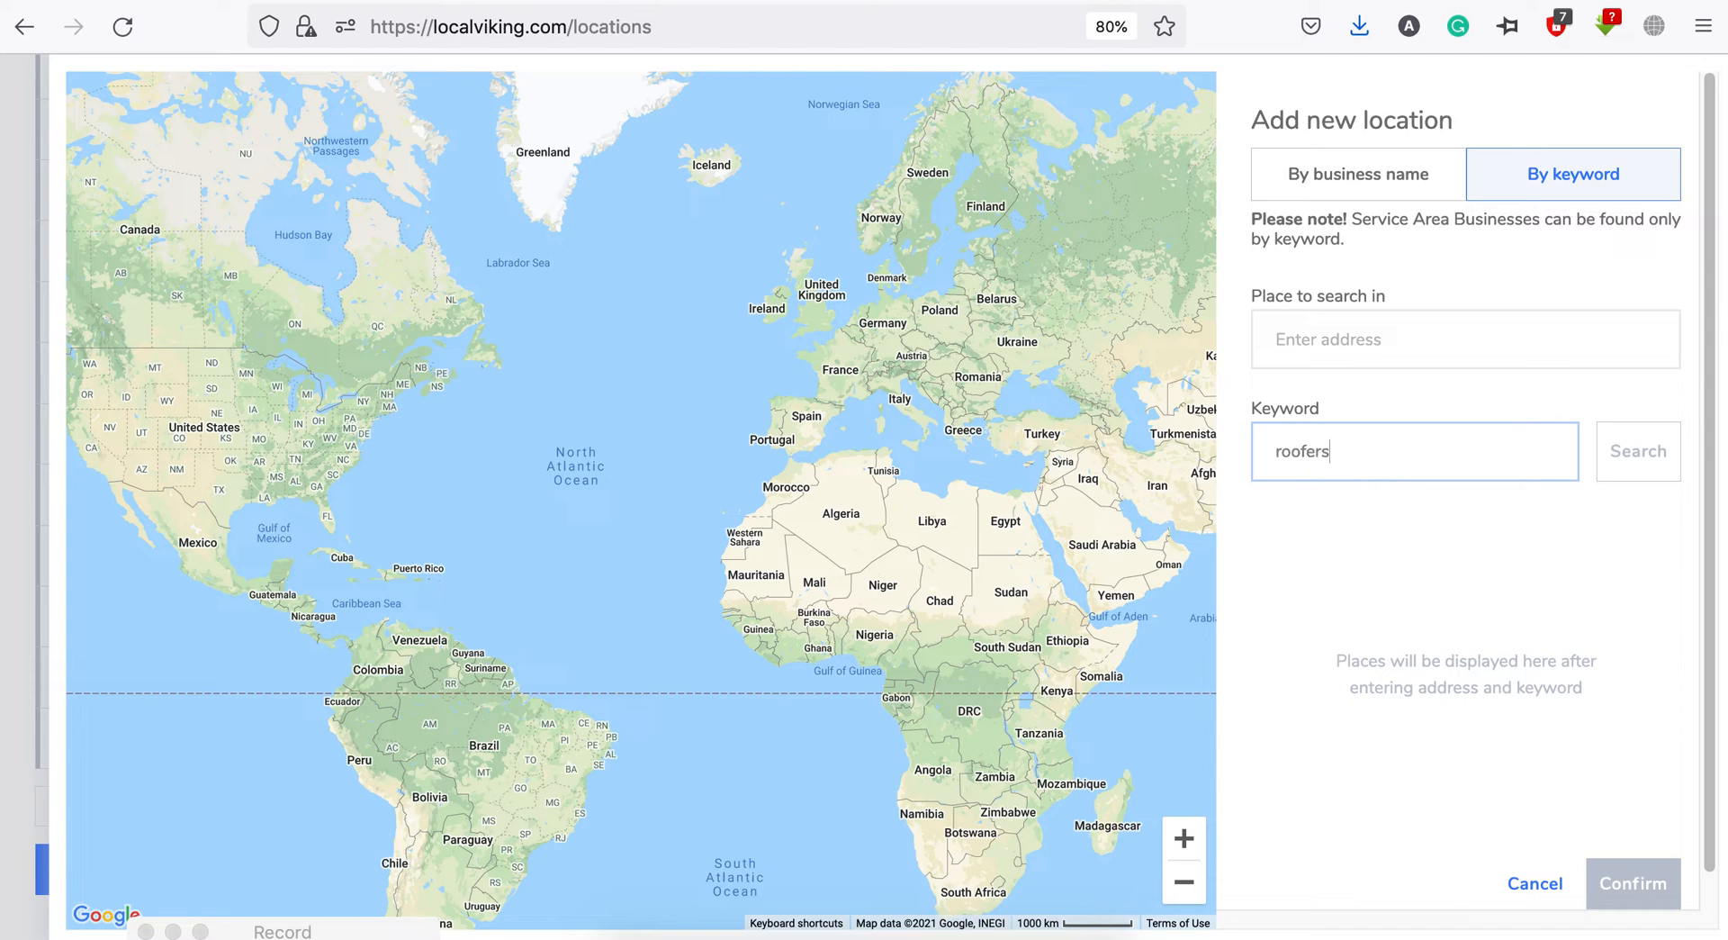
type("ca")
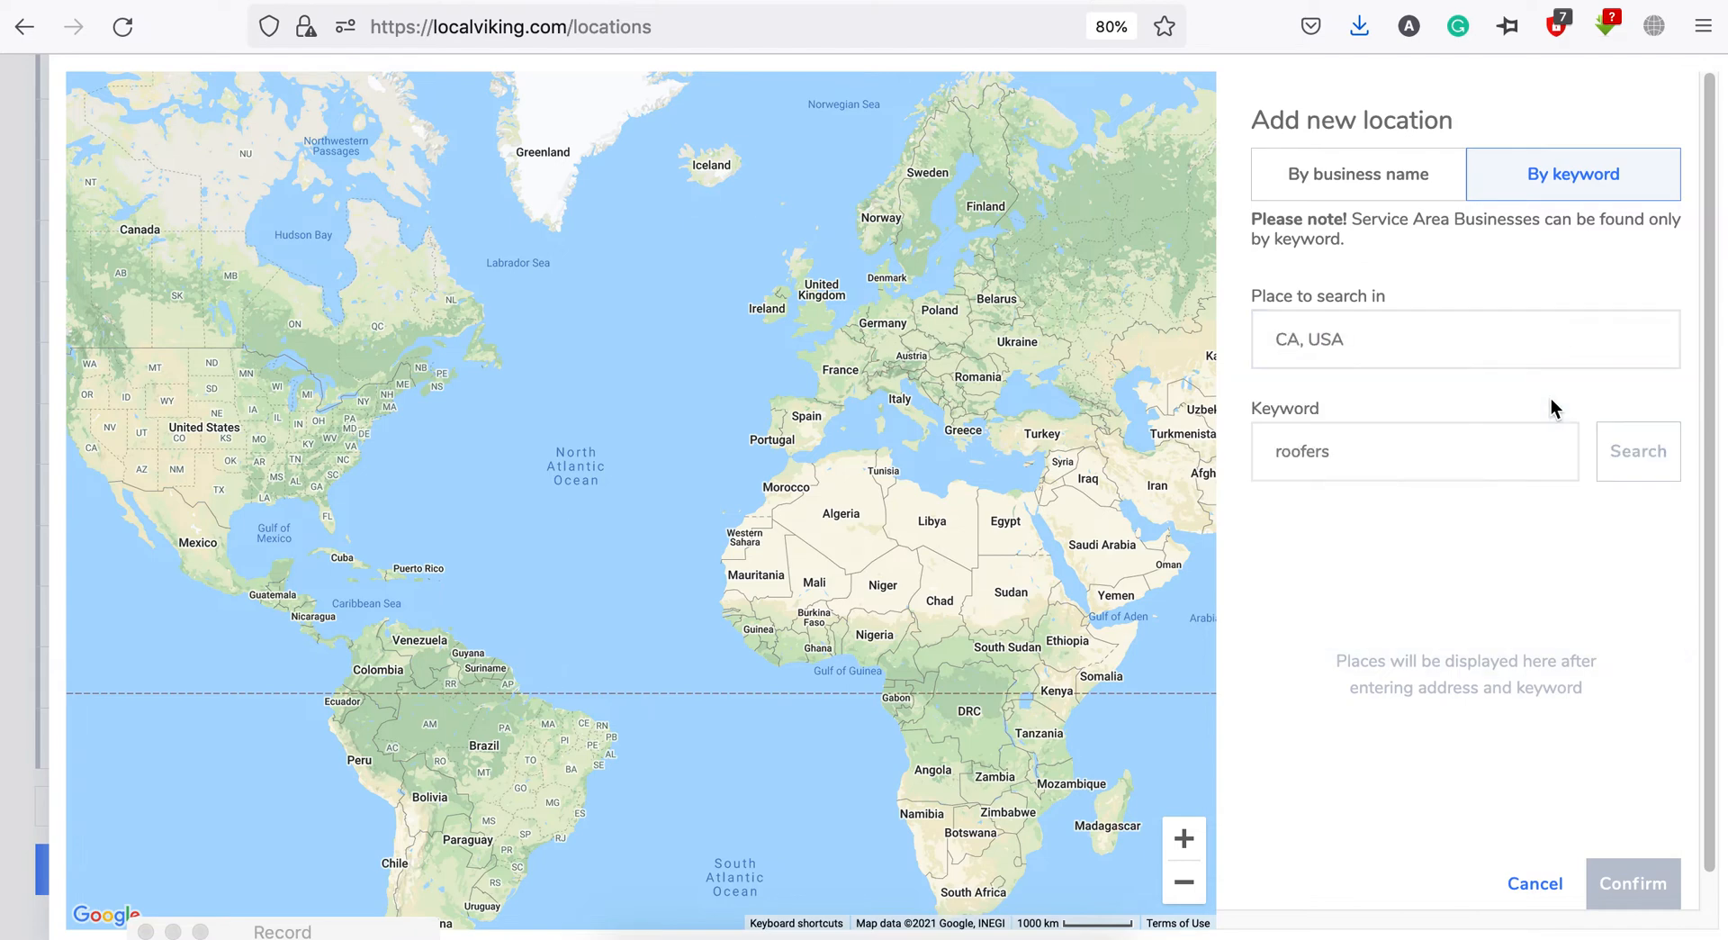
left_click(1637, 452)
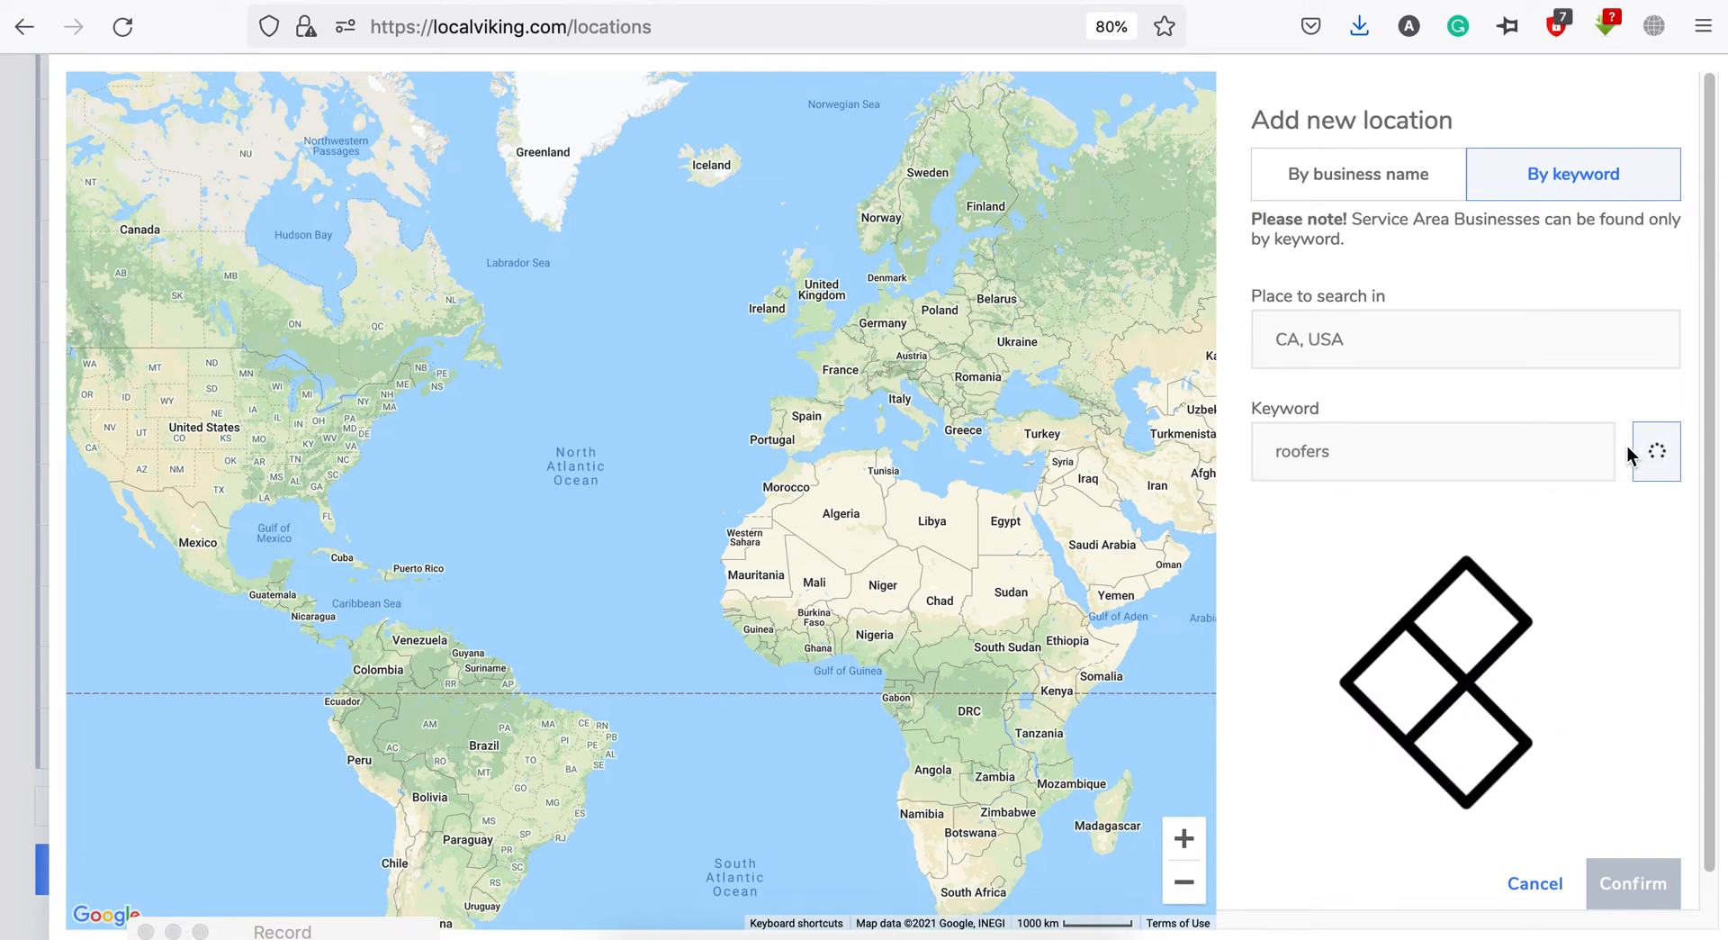
- Add Apex Valley Roofing, Inc from the roofer results and open its location page
left_click(1638, 451)
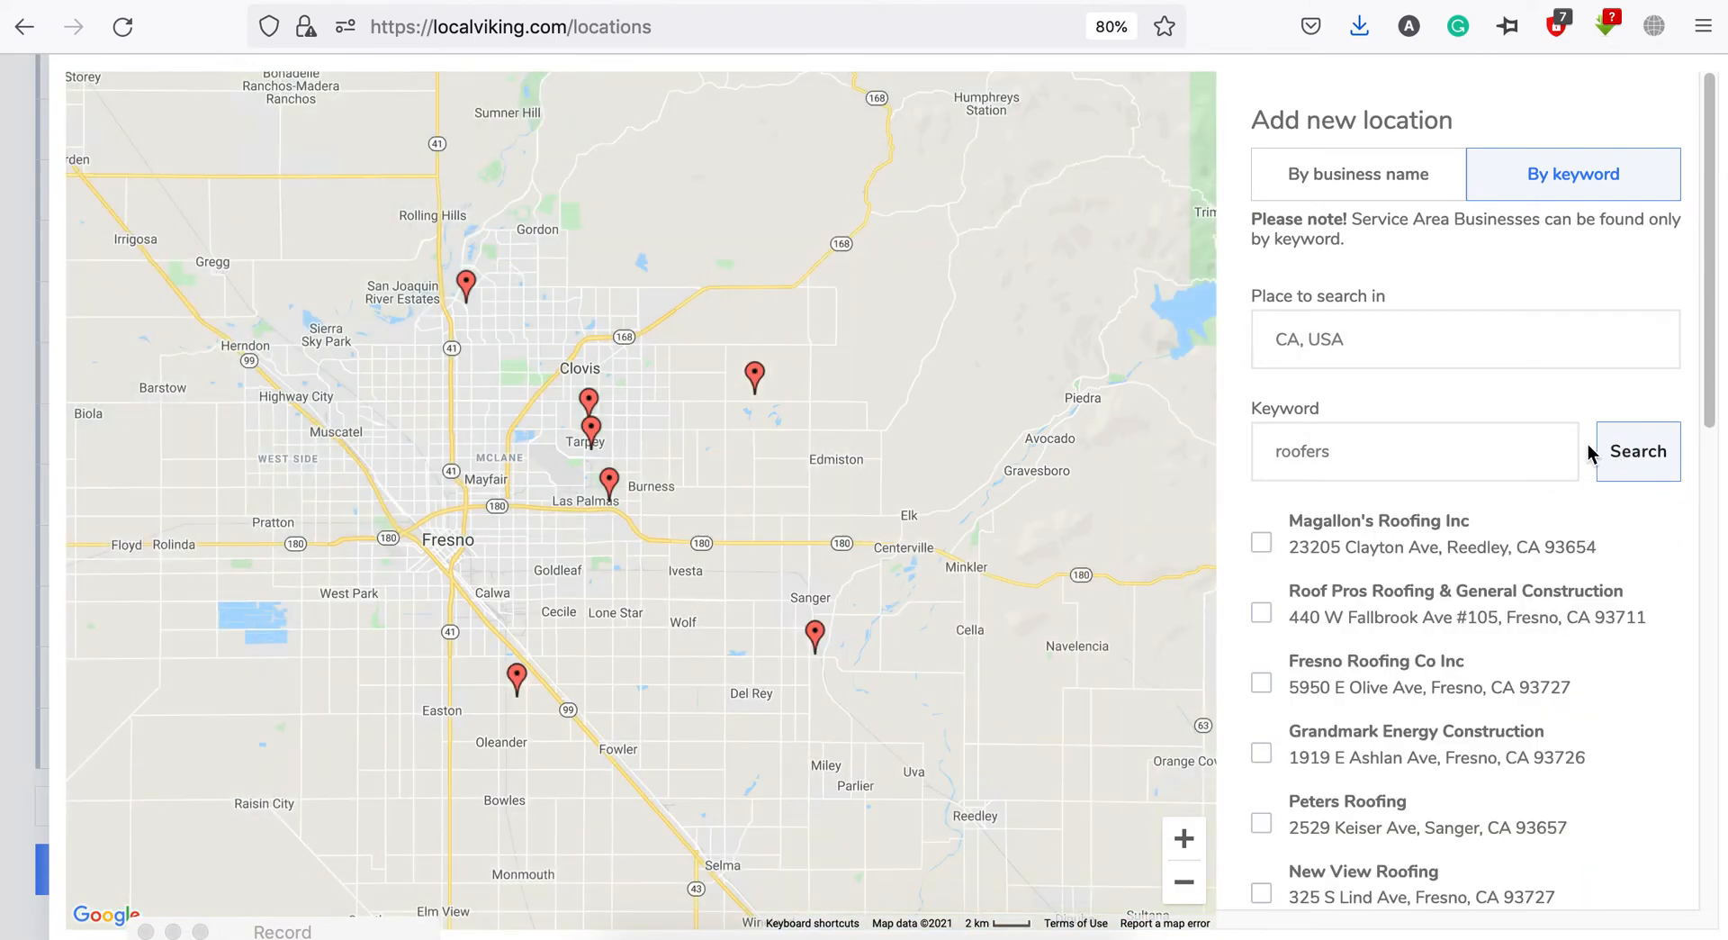
scroll("down", 3)
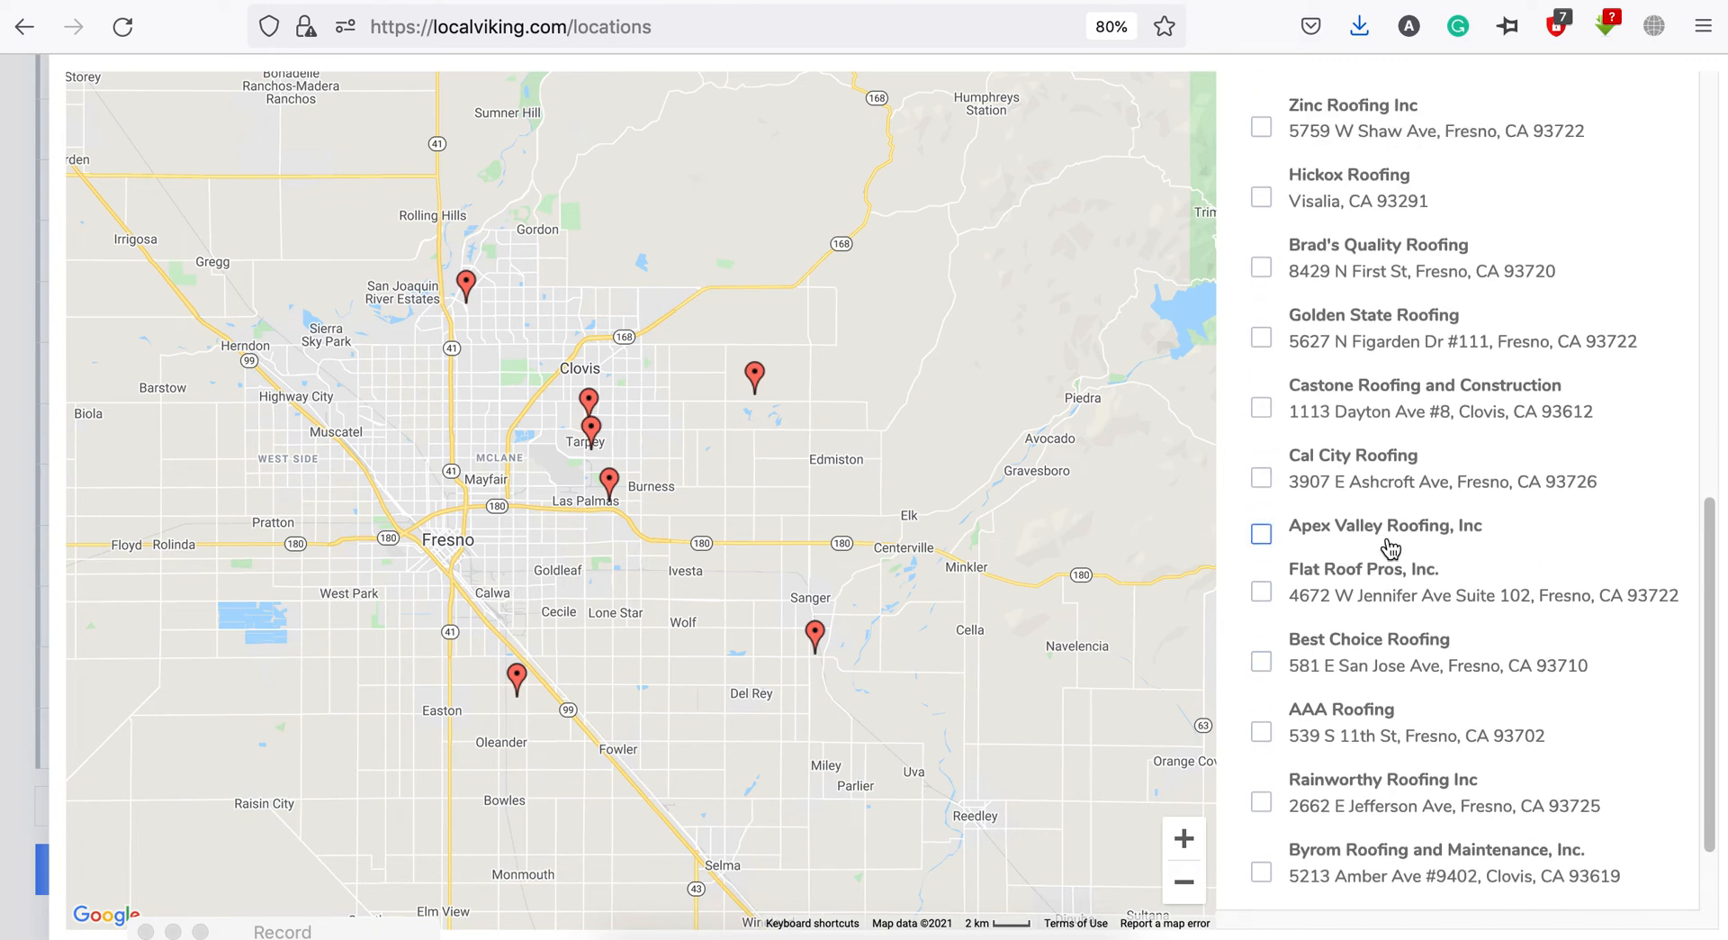
left_click(1261, 535)
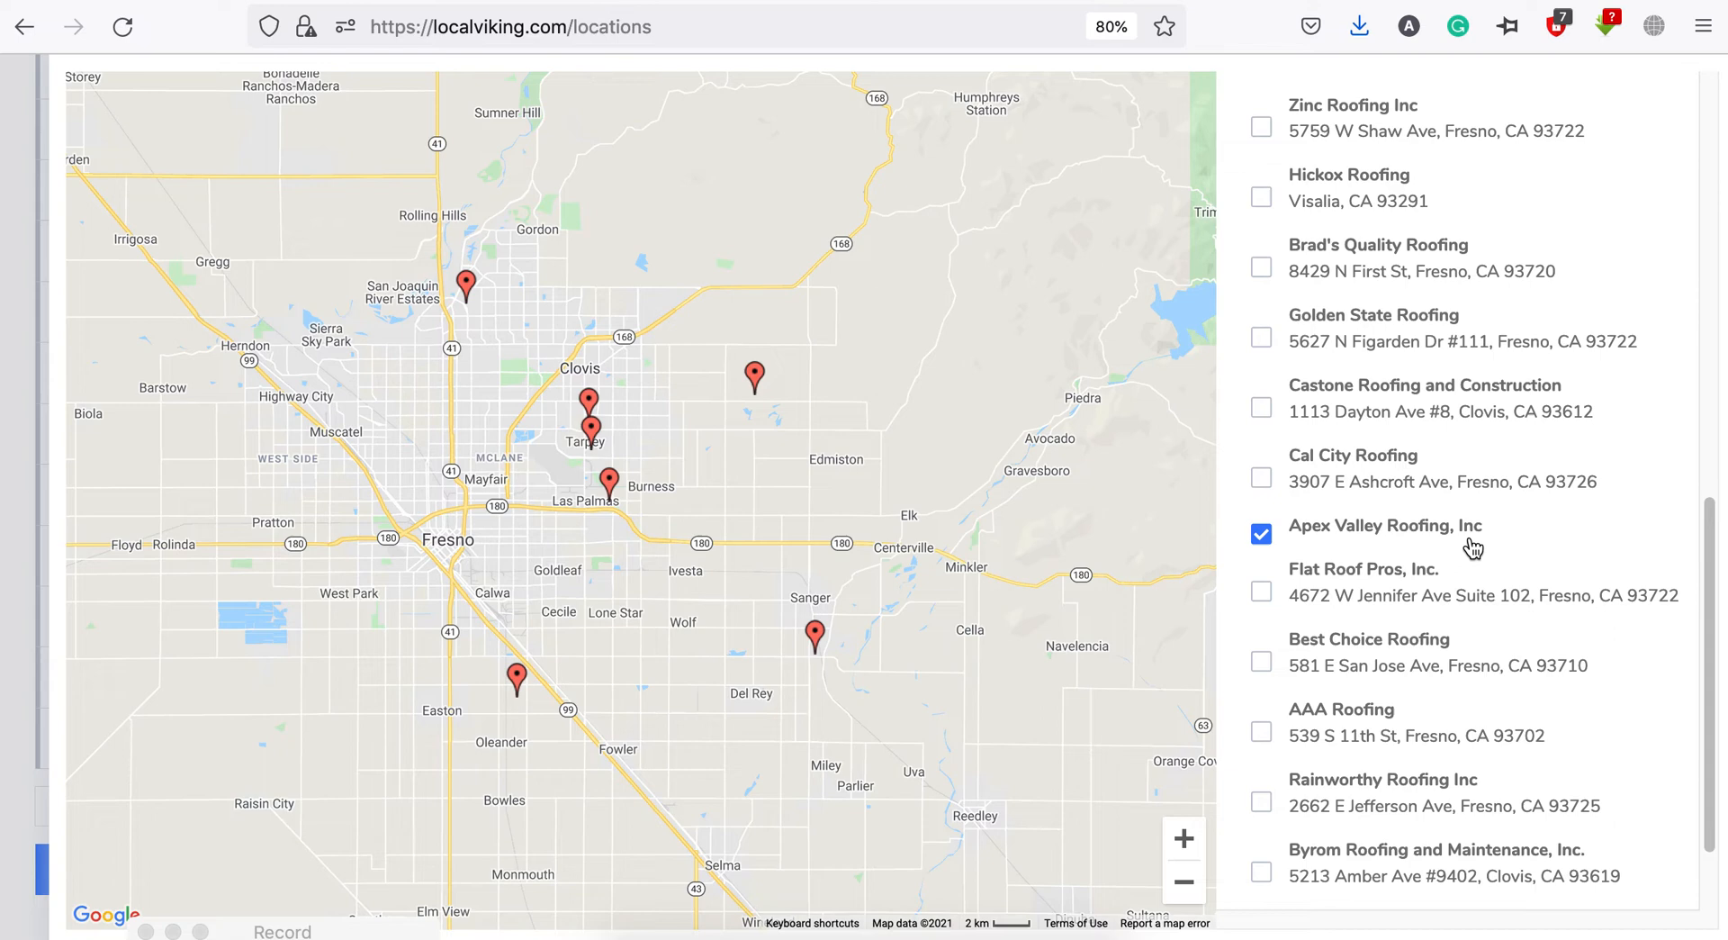
scroll("down", 3)
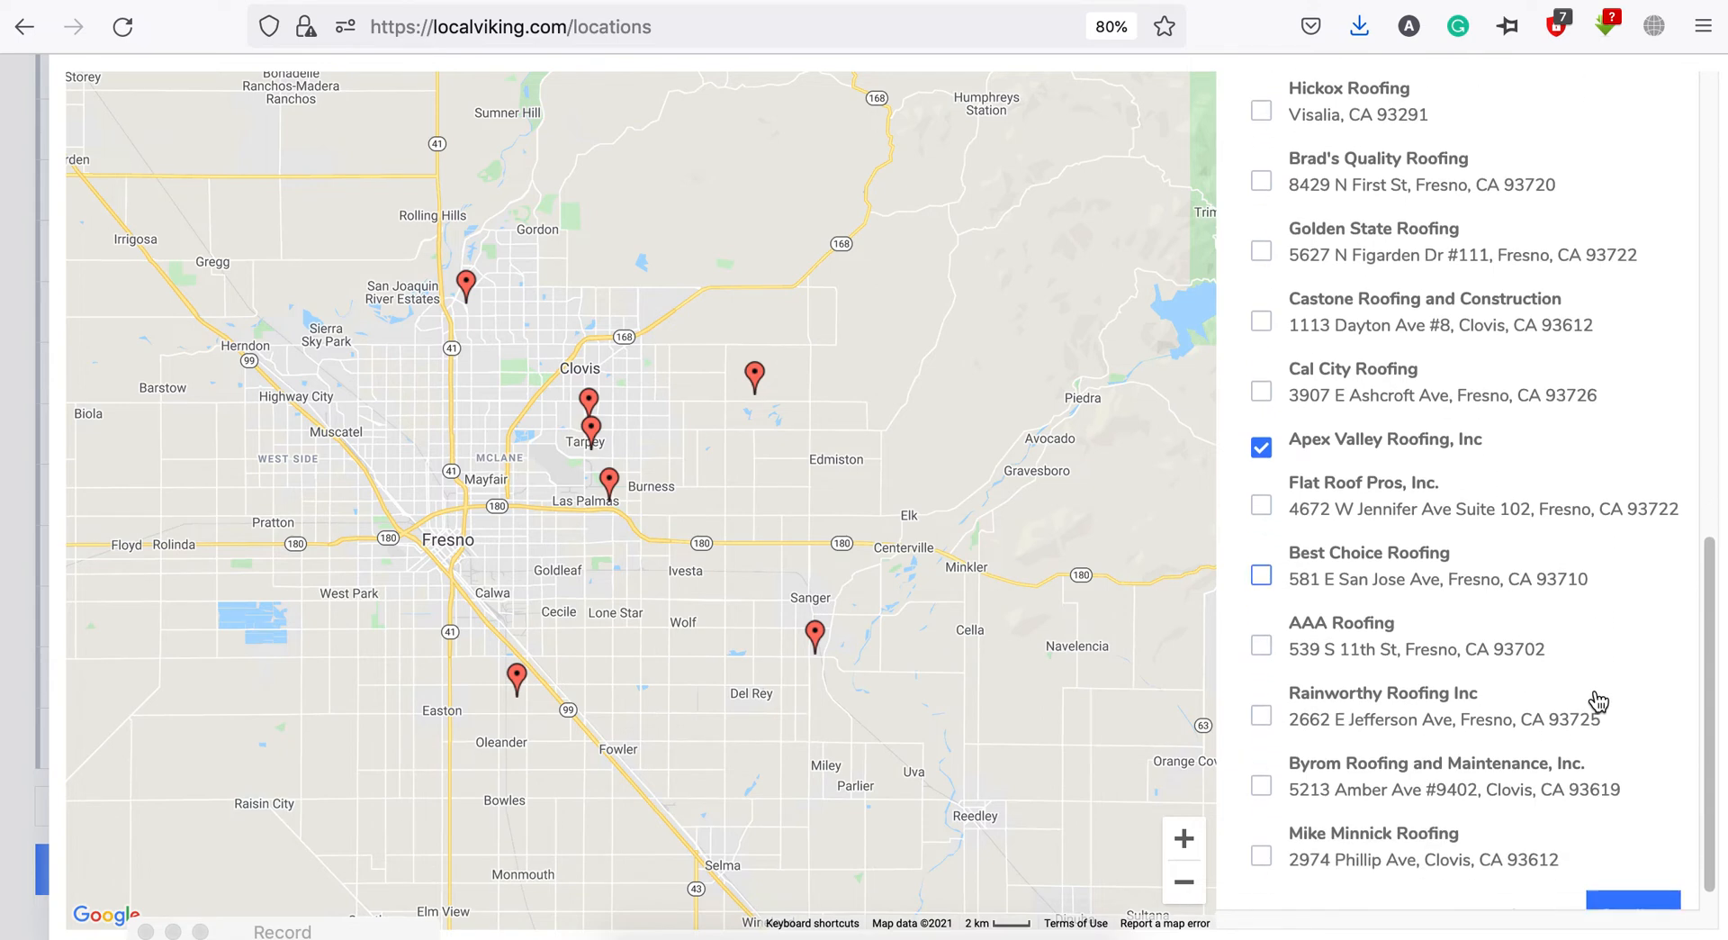
left_click(1639, 882)
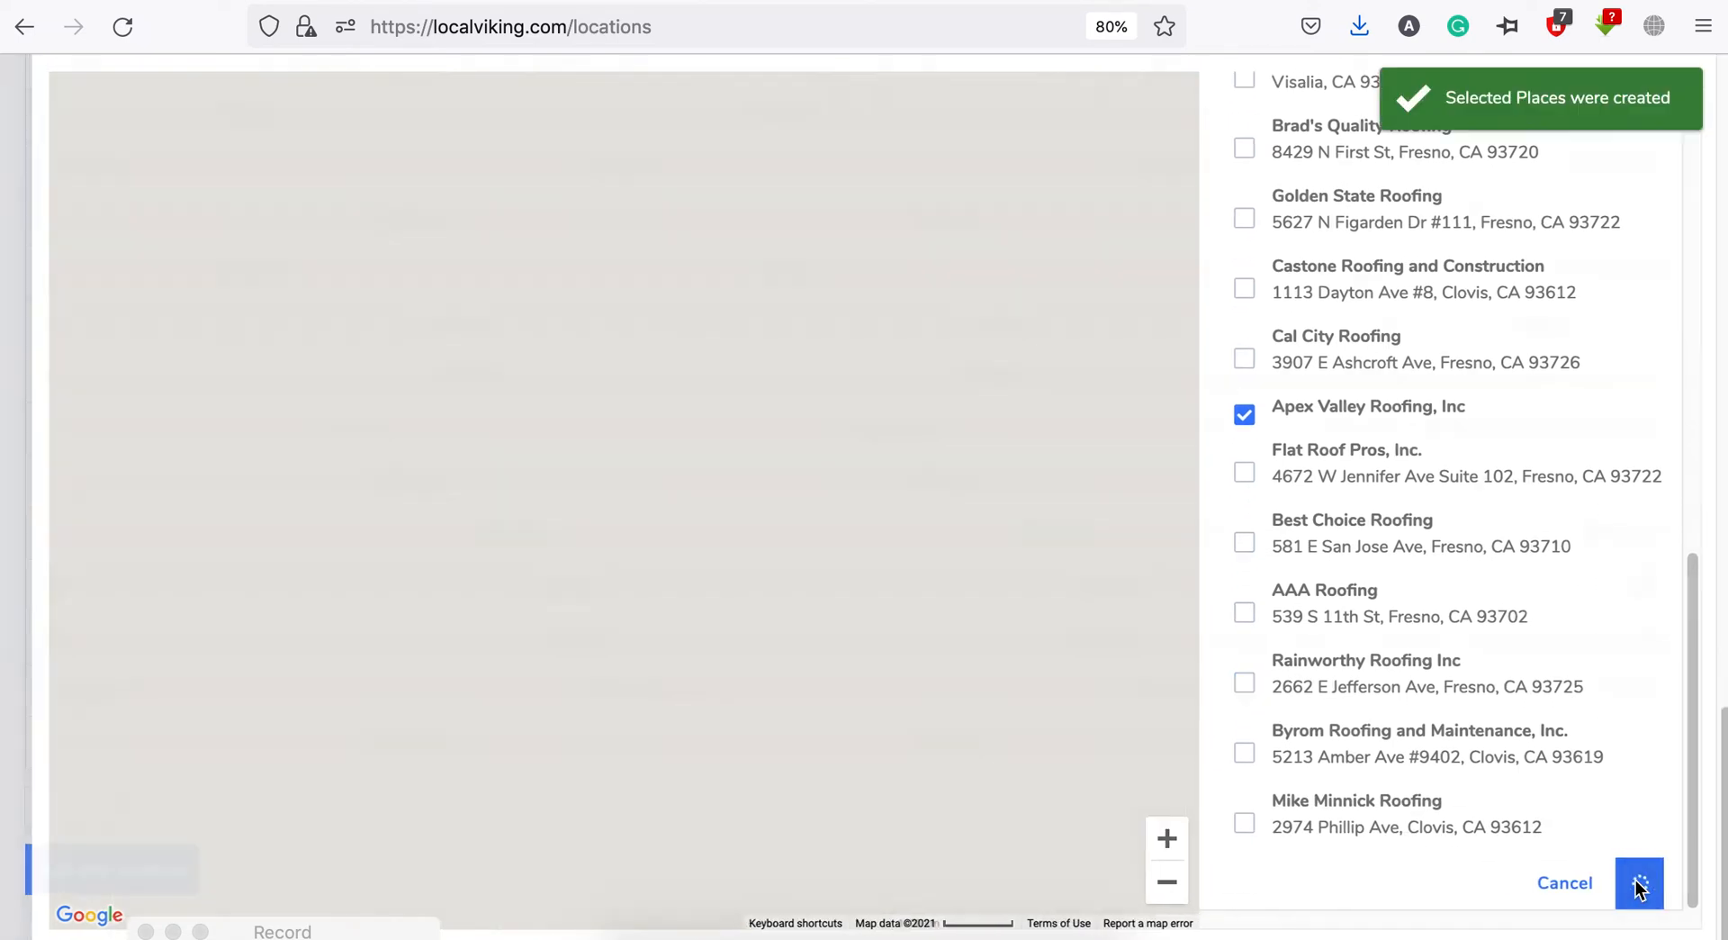
left_click(1639, 883)
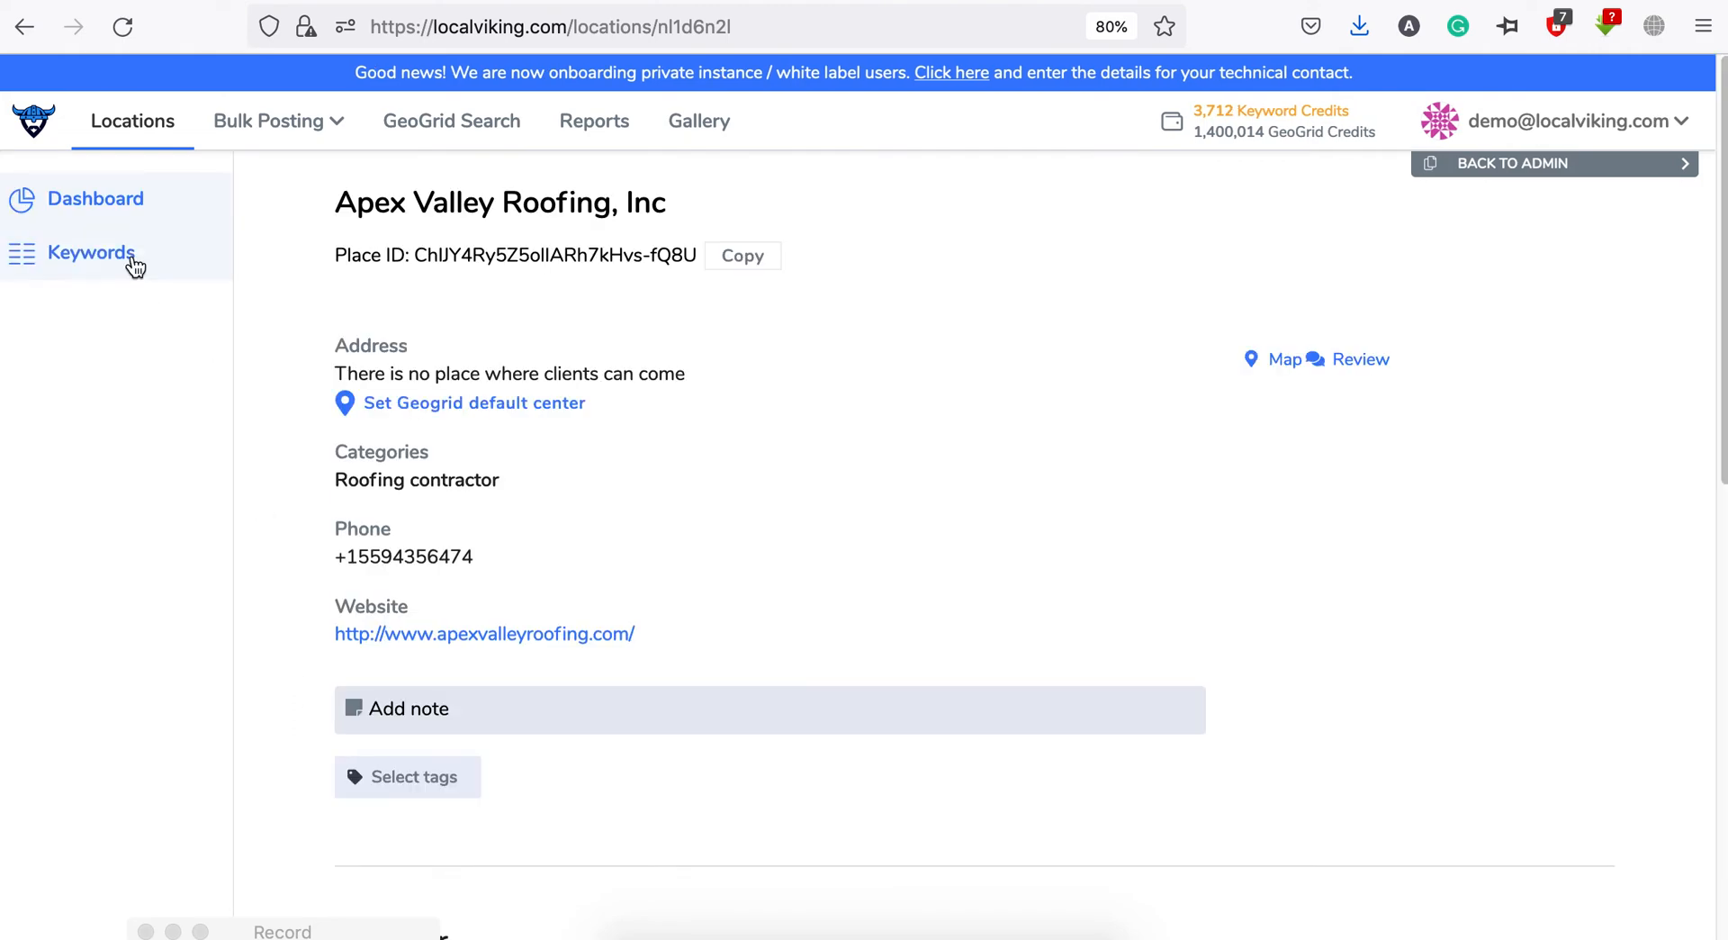
- Open Apex Valley Roofing's Track Keywords form without adding keywords, then go to GeoGrid Search
left_click(91, 252)
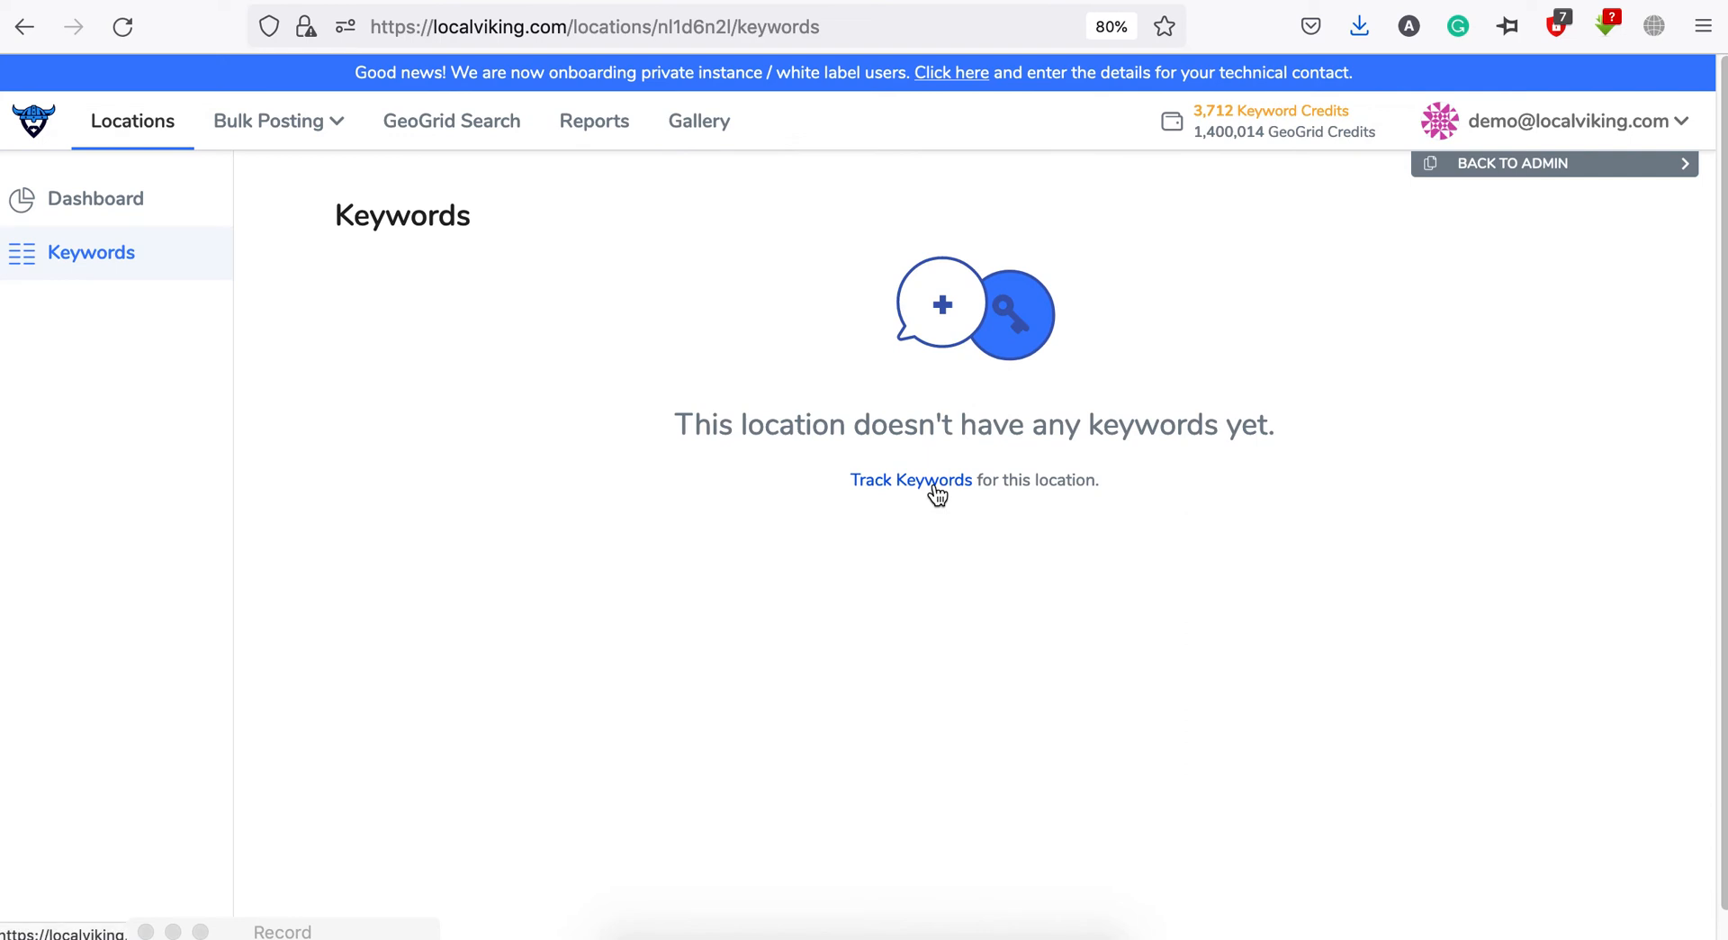
left_click(910, 479)
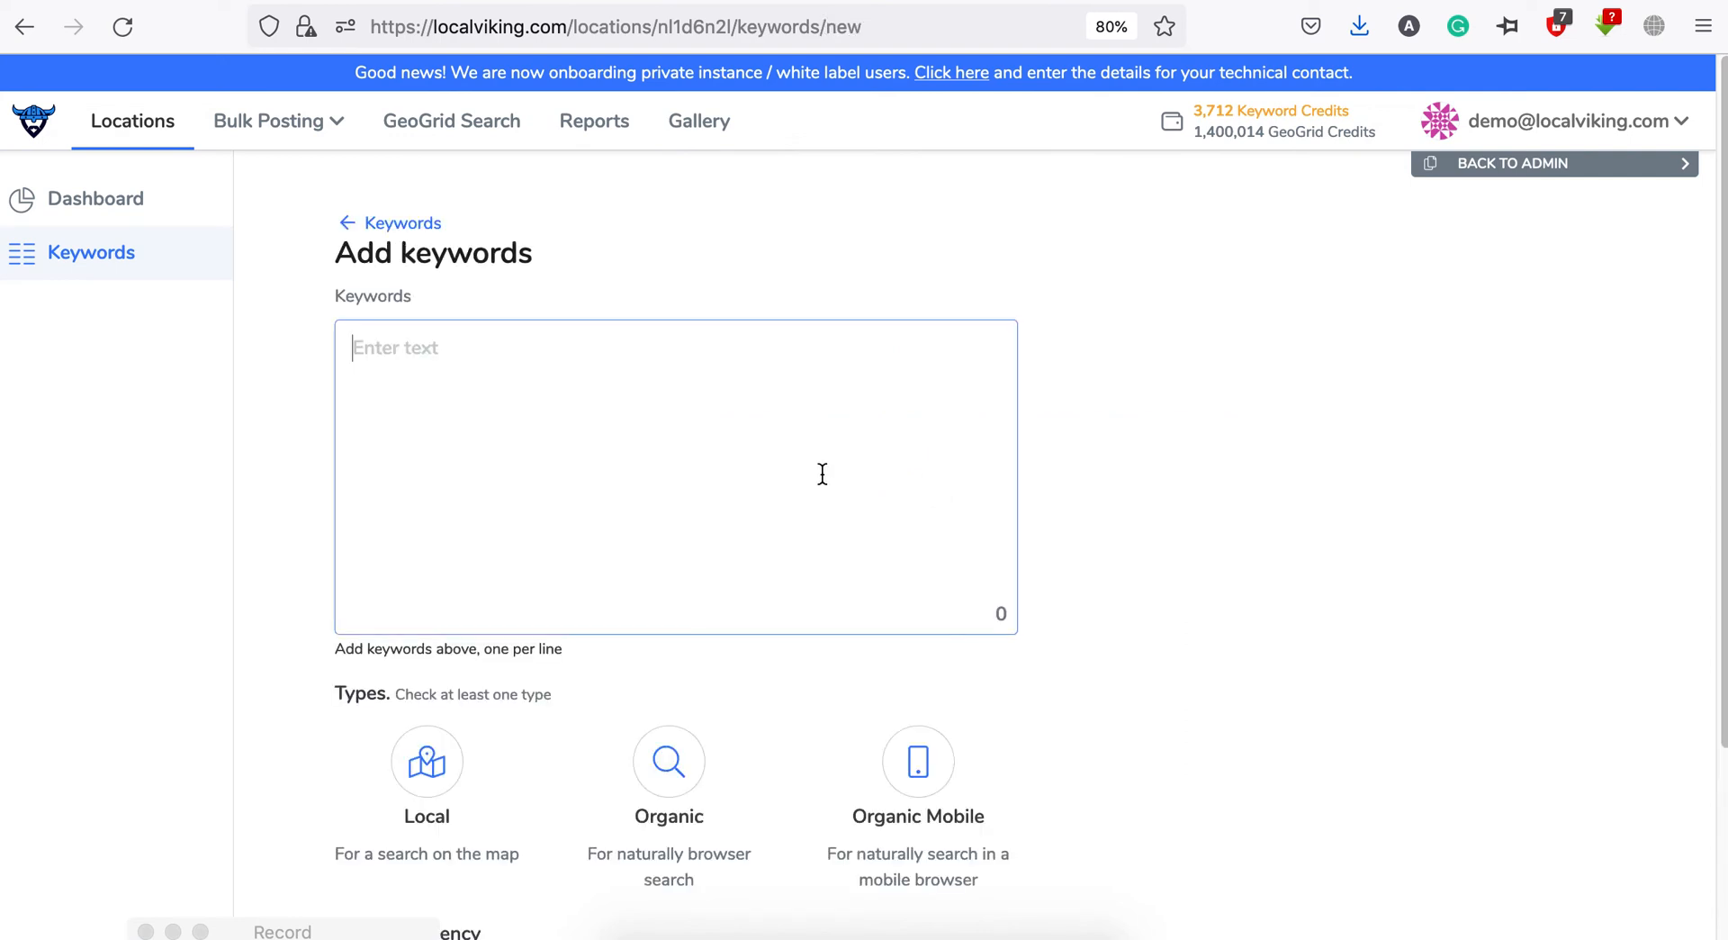
scroll("down", 3)
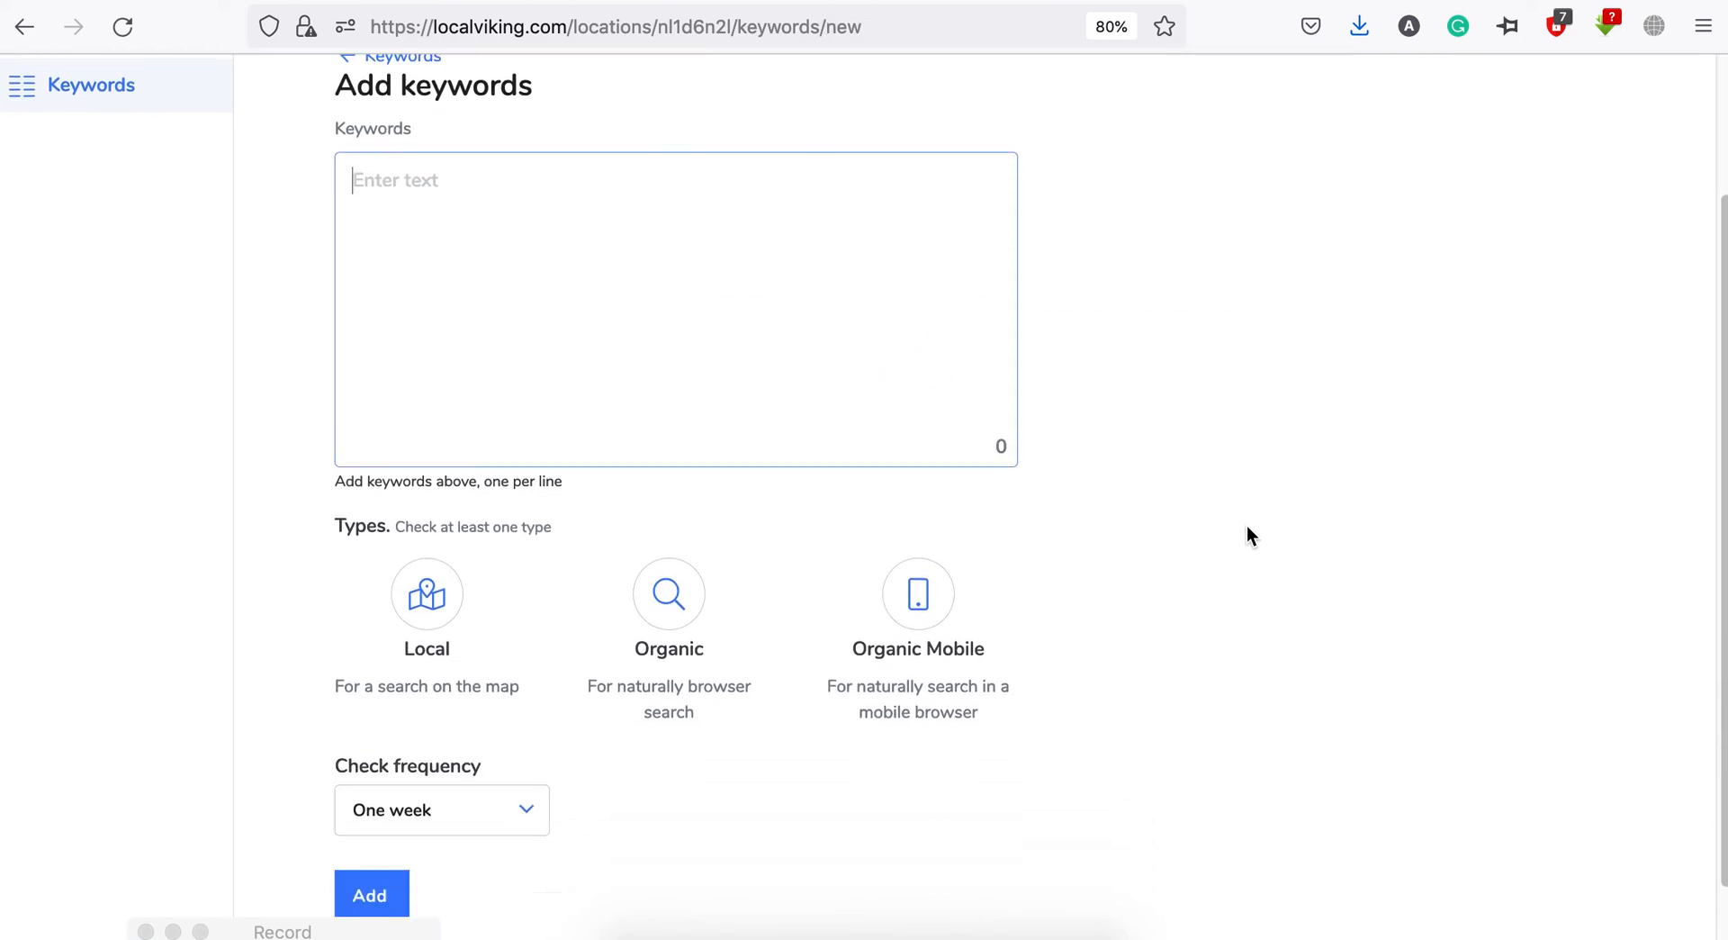
scroll("down", 3)
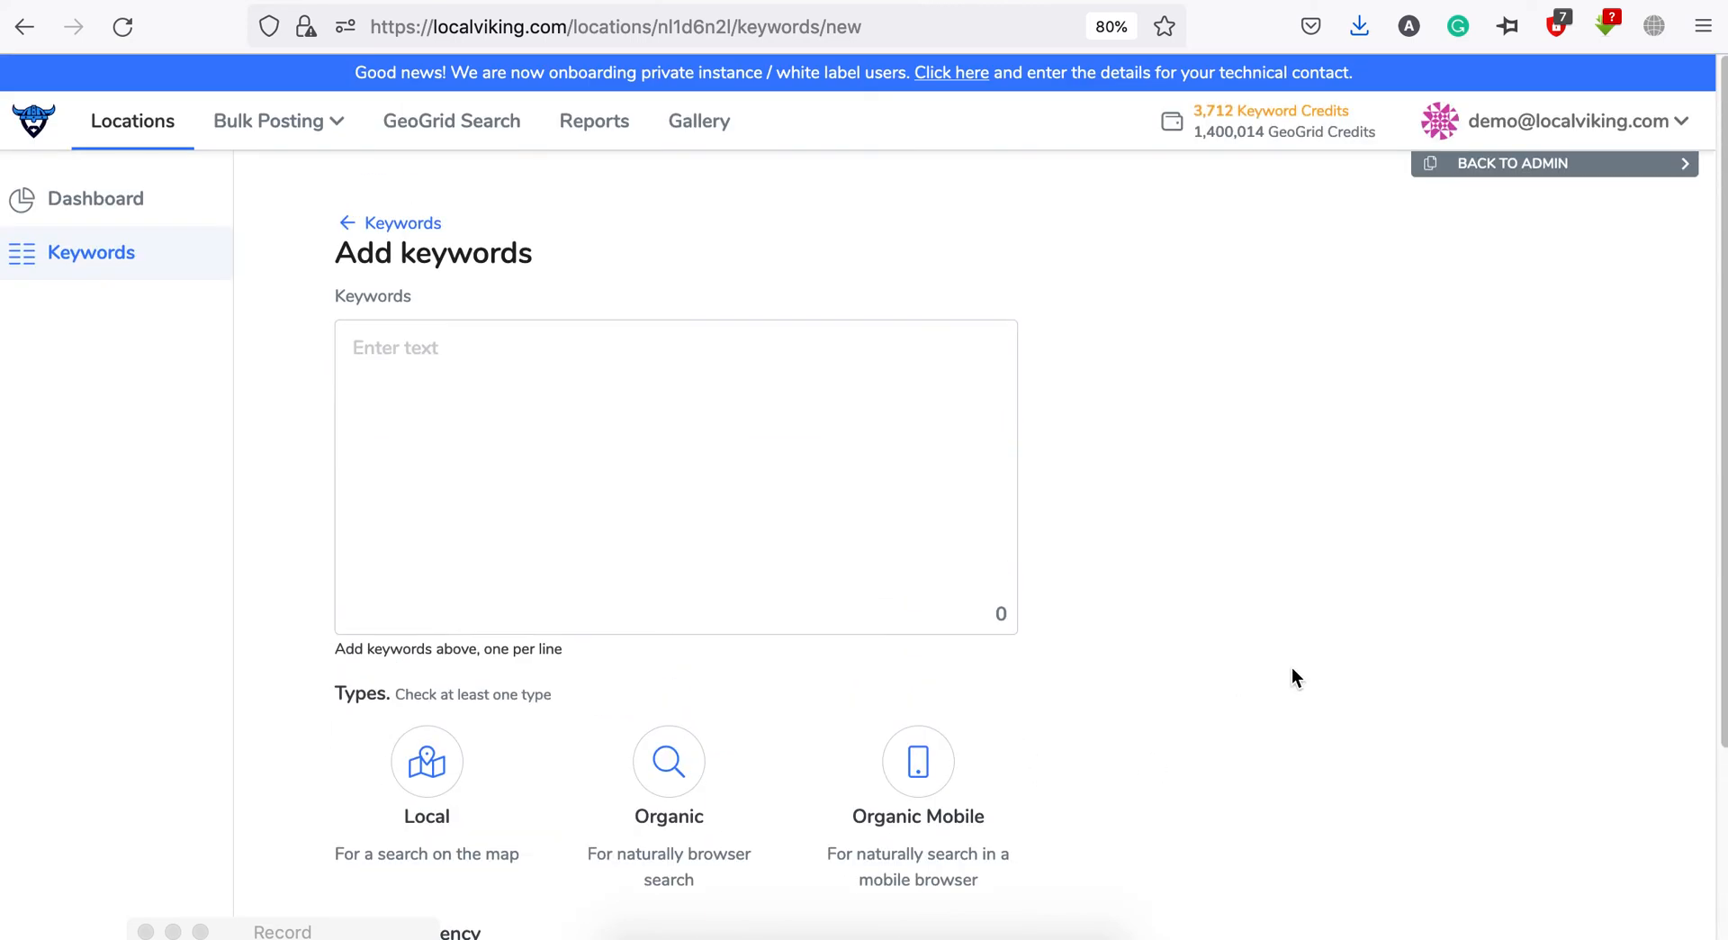
left_click(451, 121)
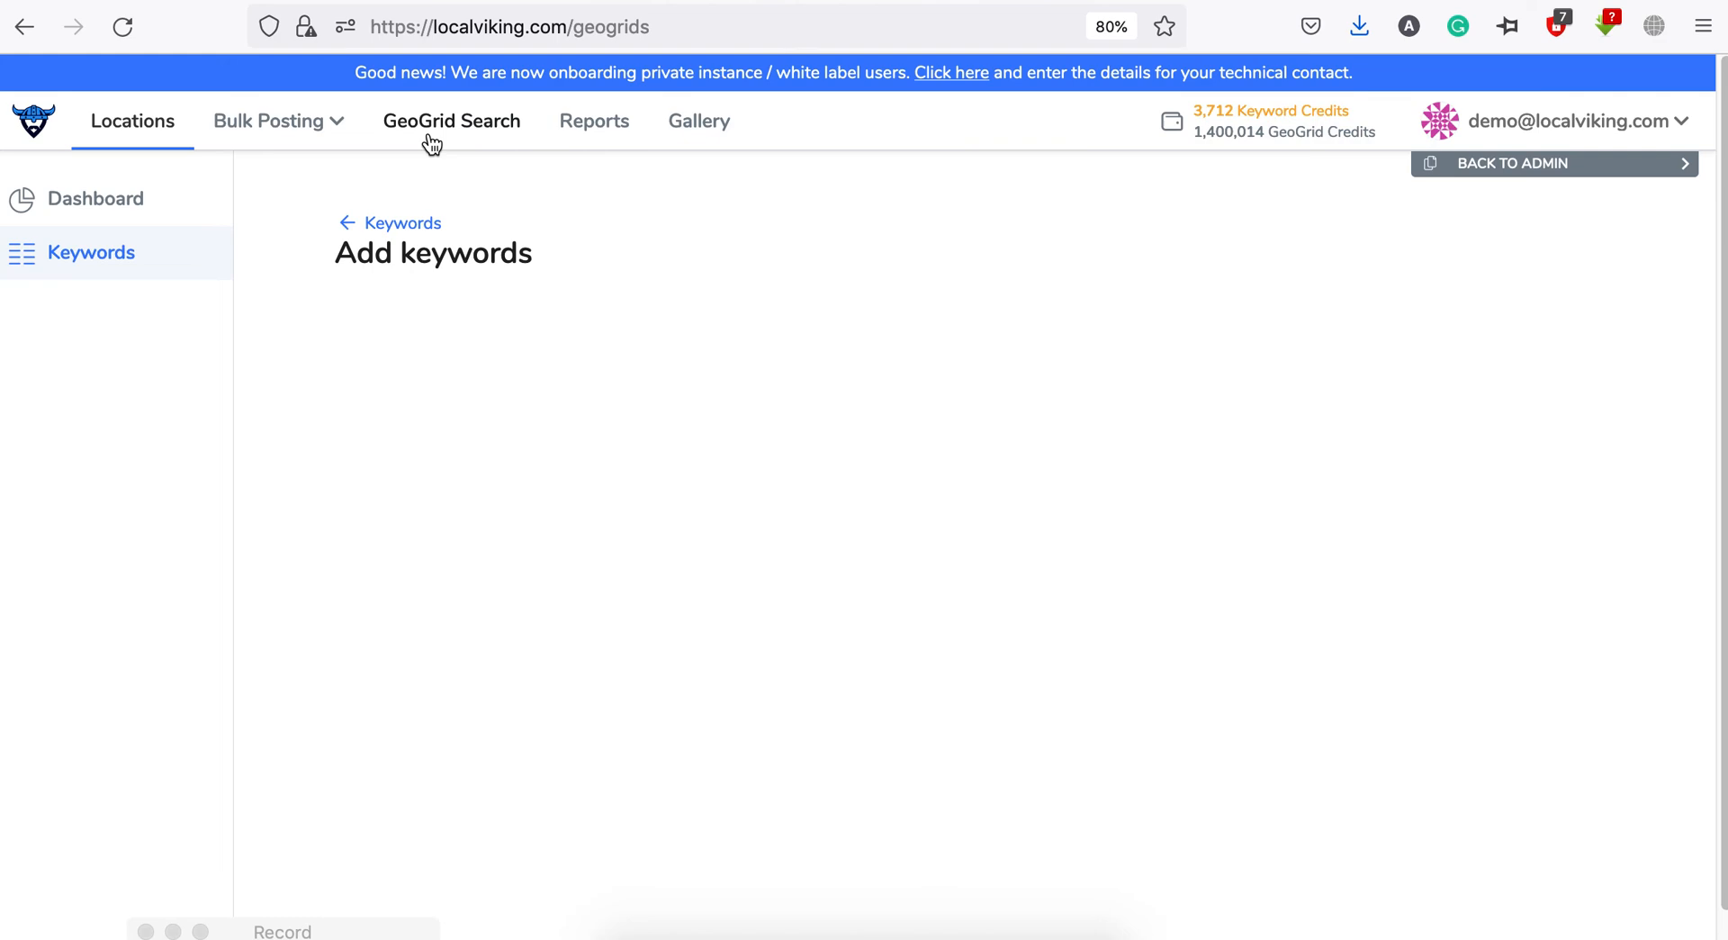
- Choose Apex Valley Roofing, Inc as the business for a new GeoGrid config, then return to Locations
left_click(451, 121)
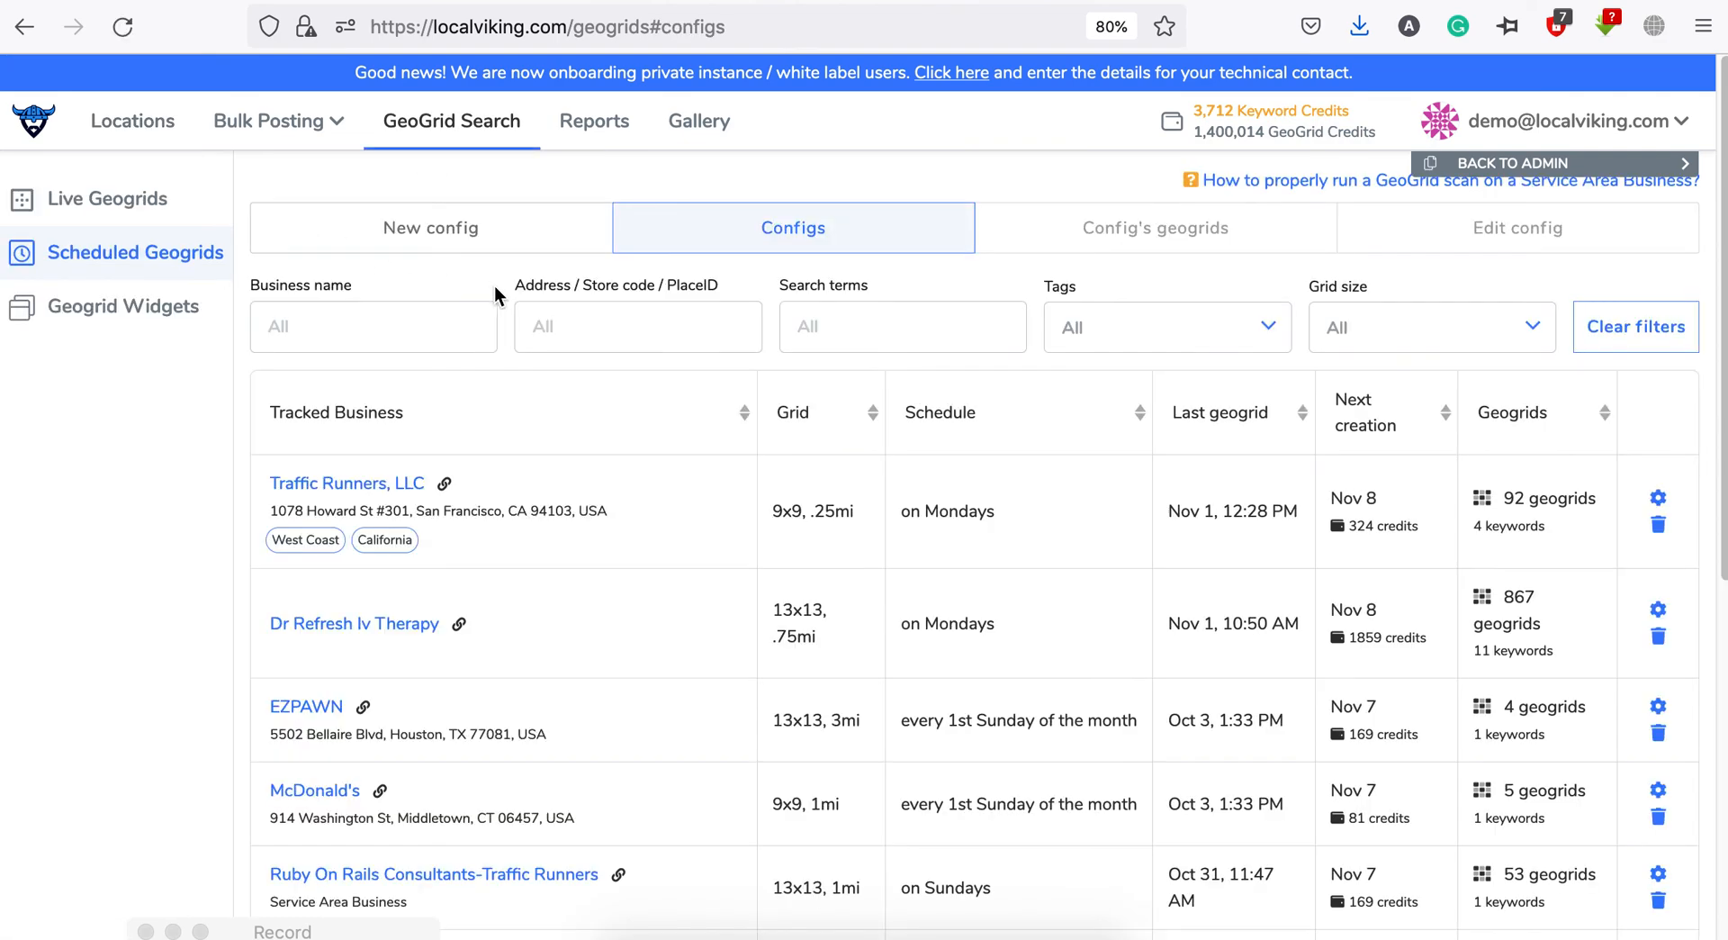
left_click(431, 227)
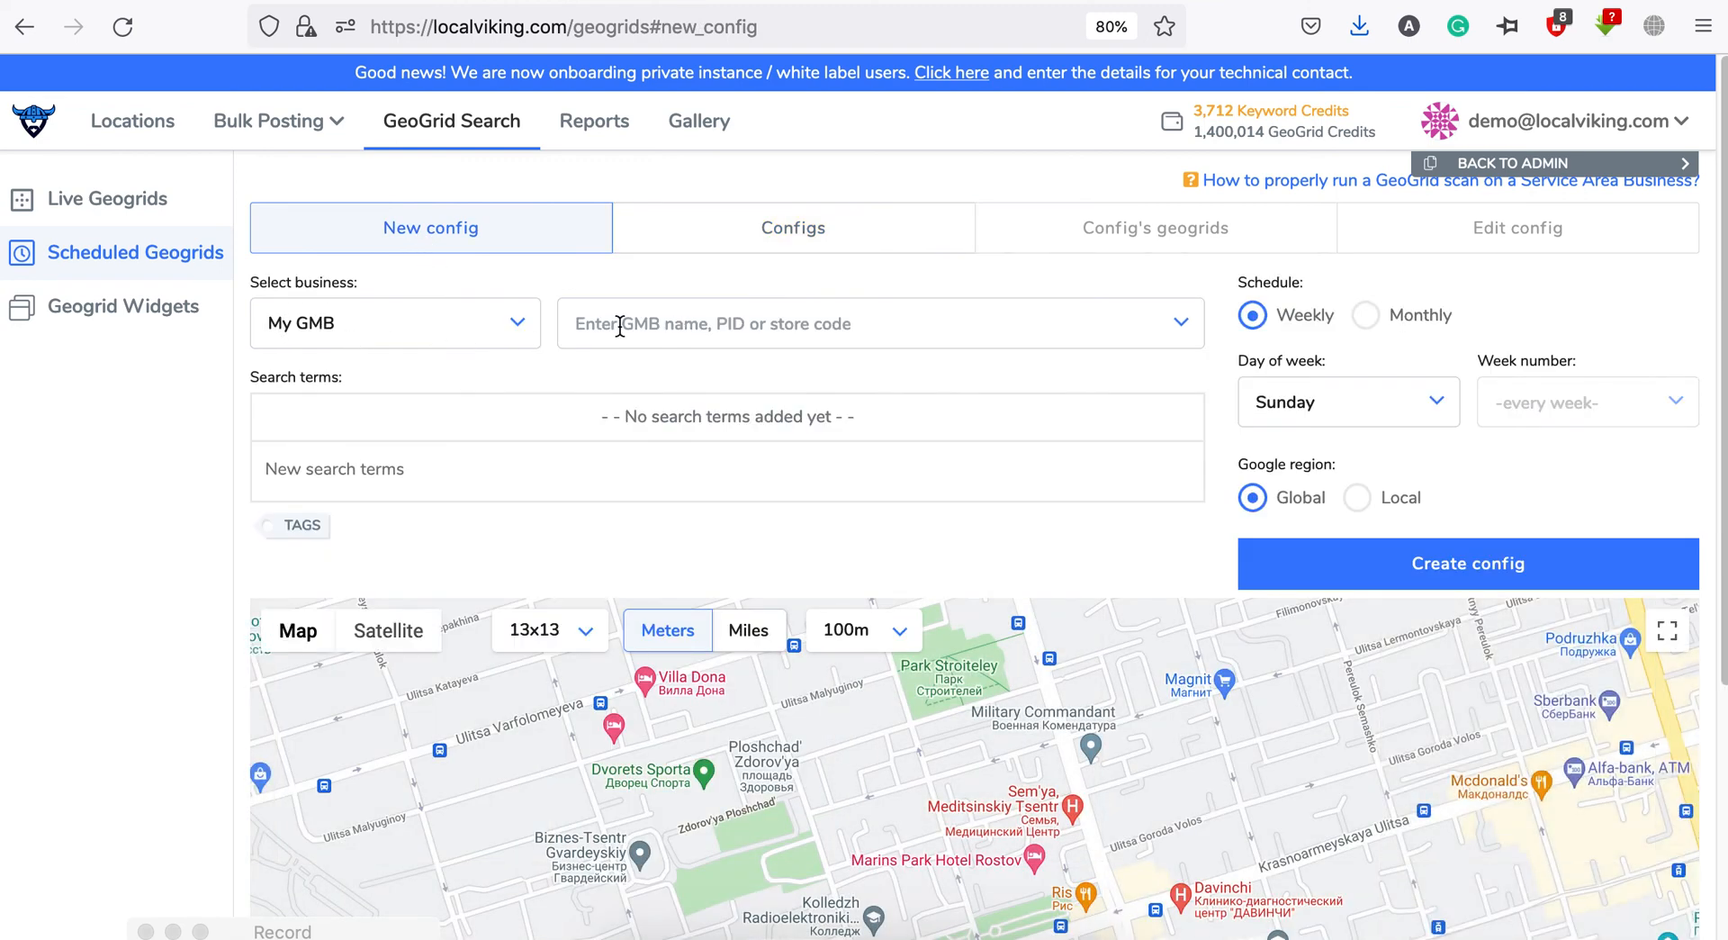
left_click(879, 323)
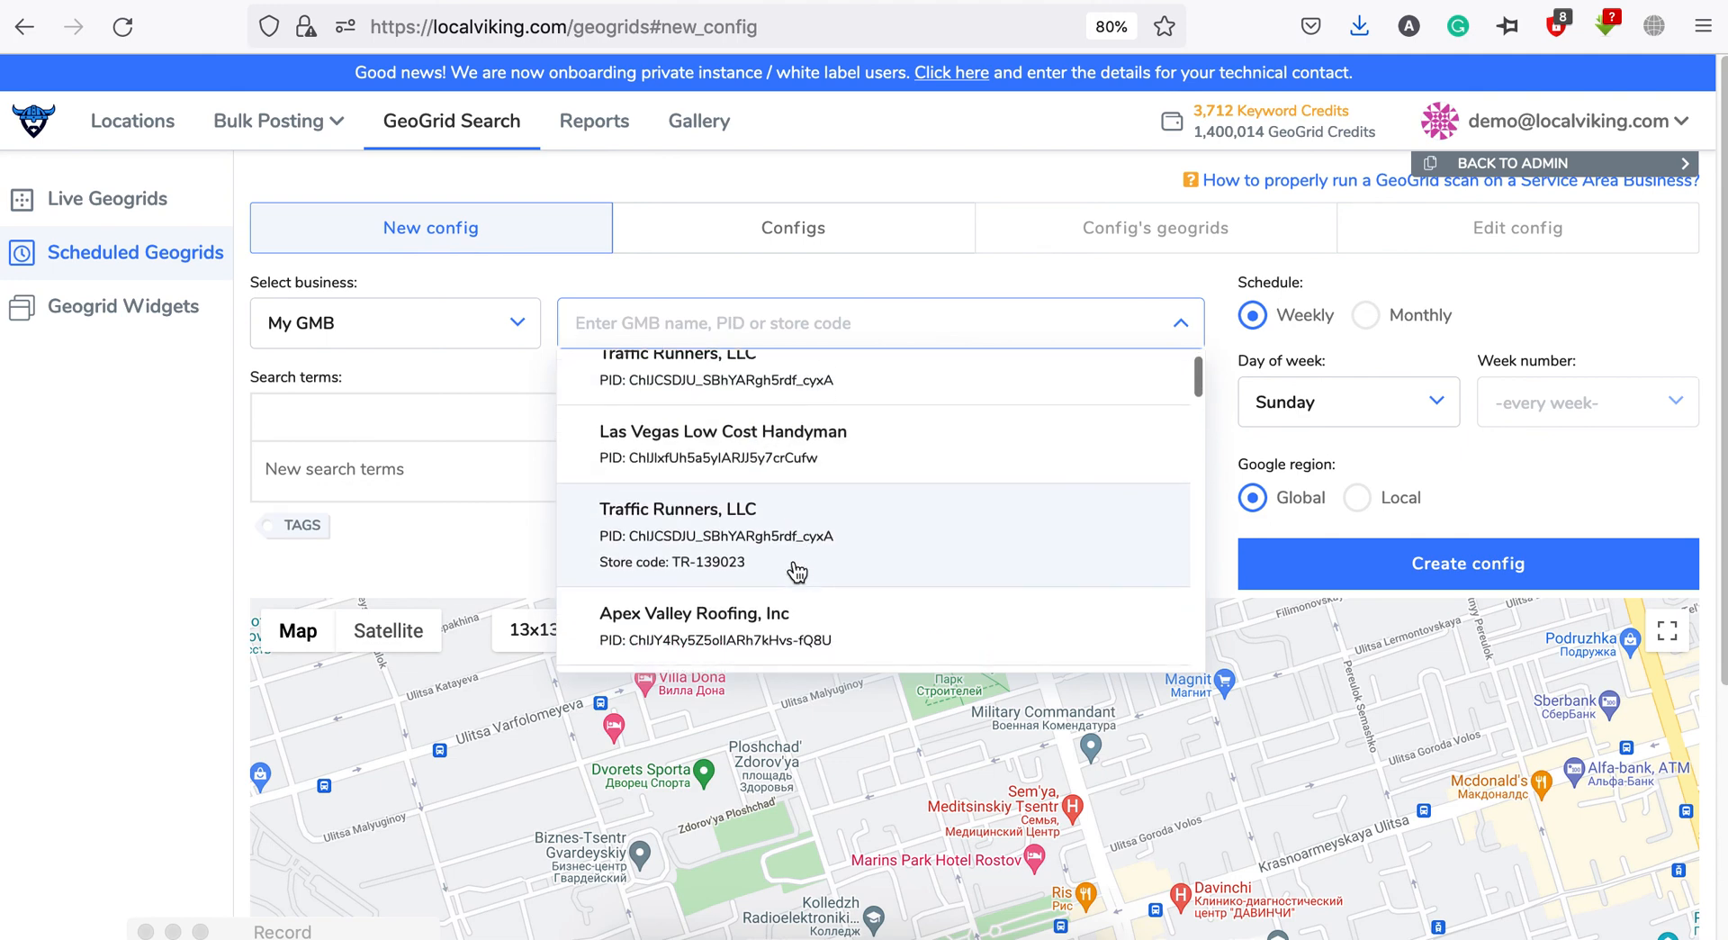
left_click(723, 614)
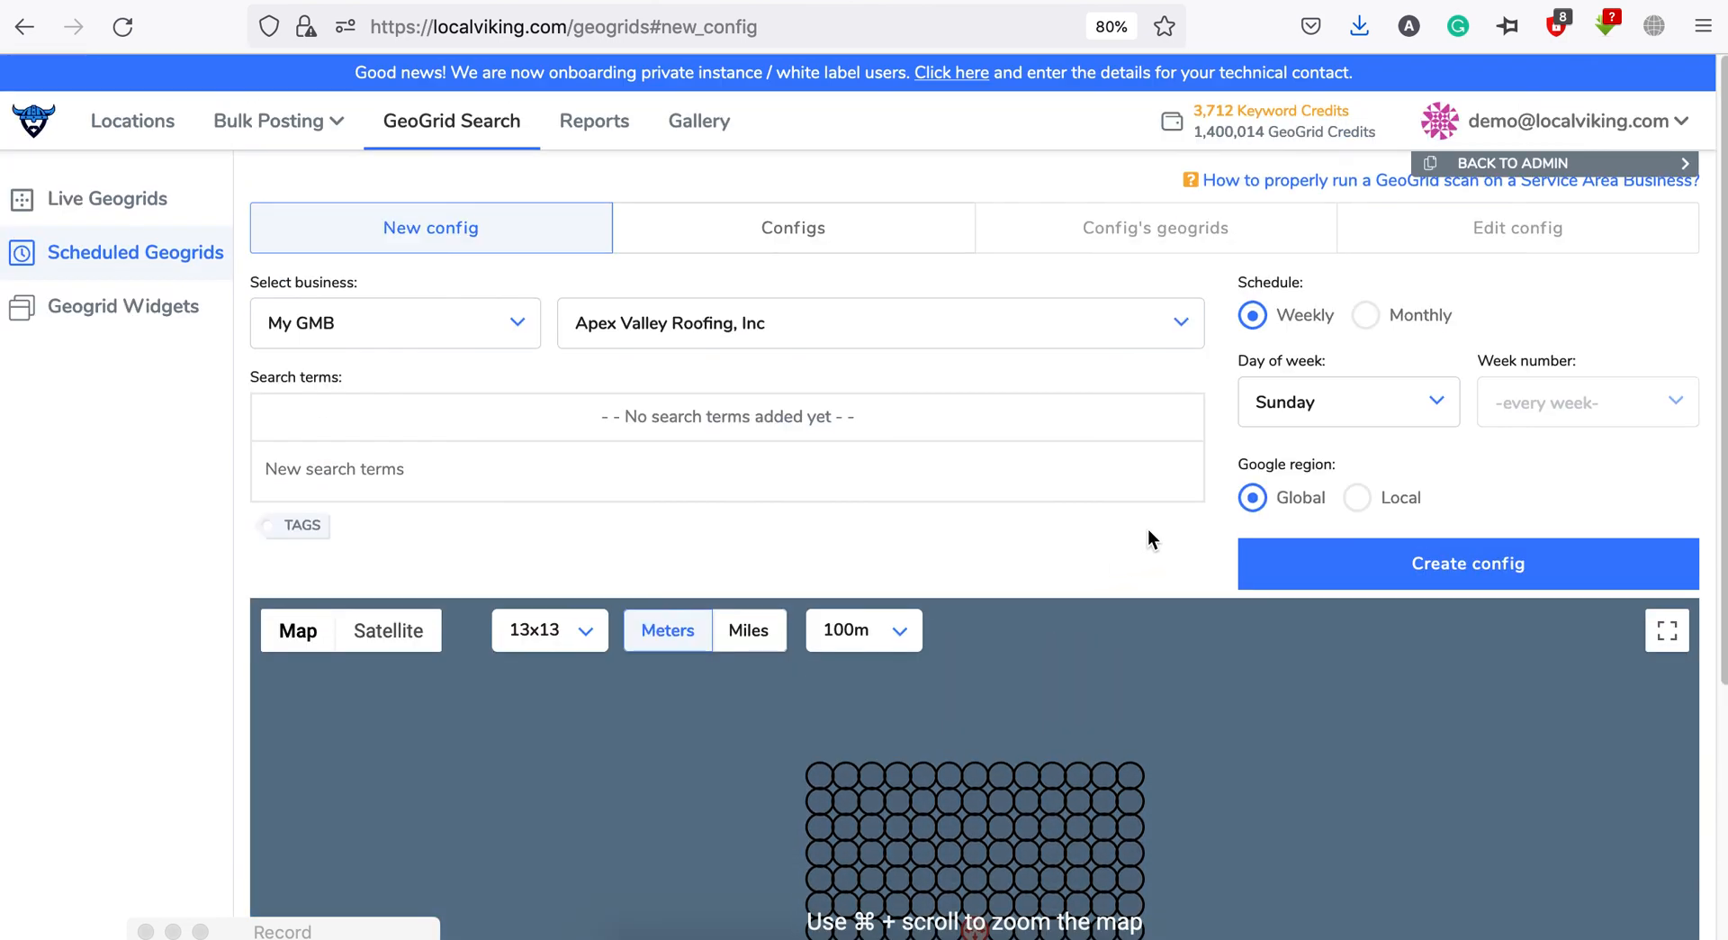
left_click(132, 121)
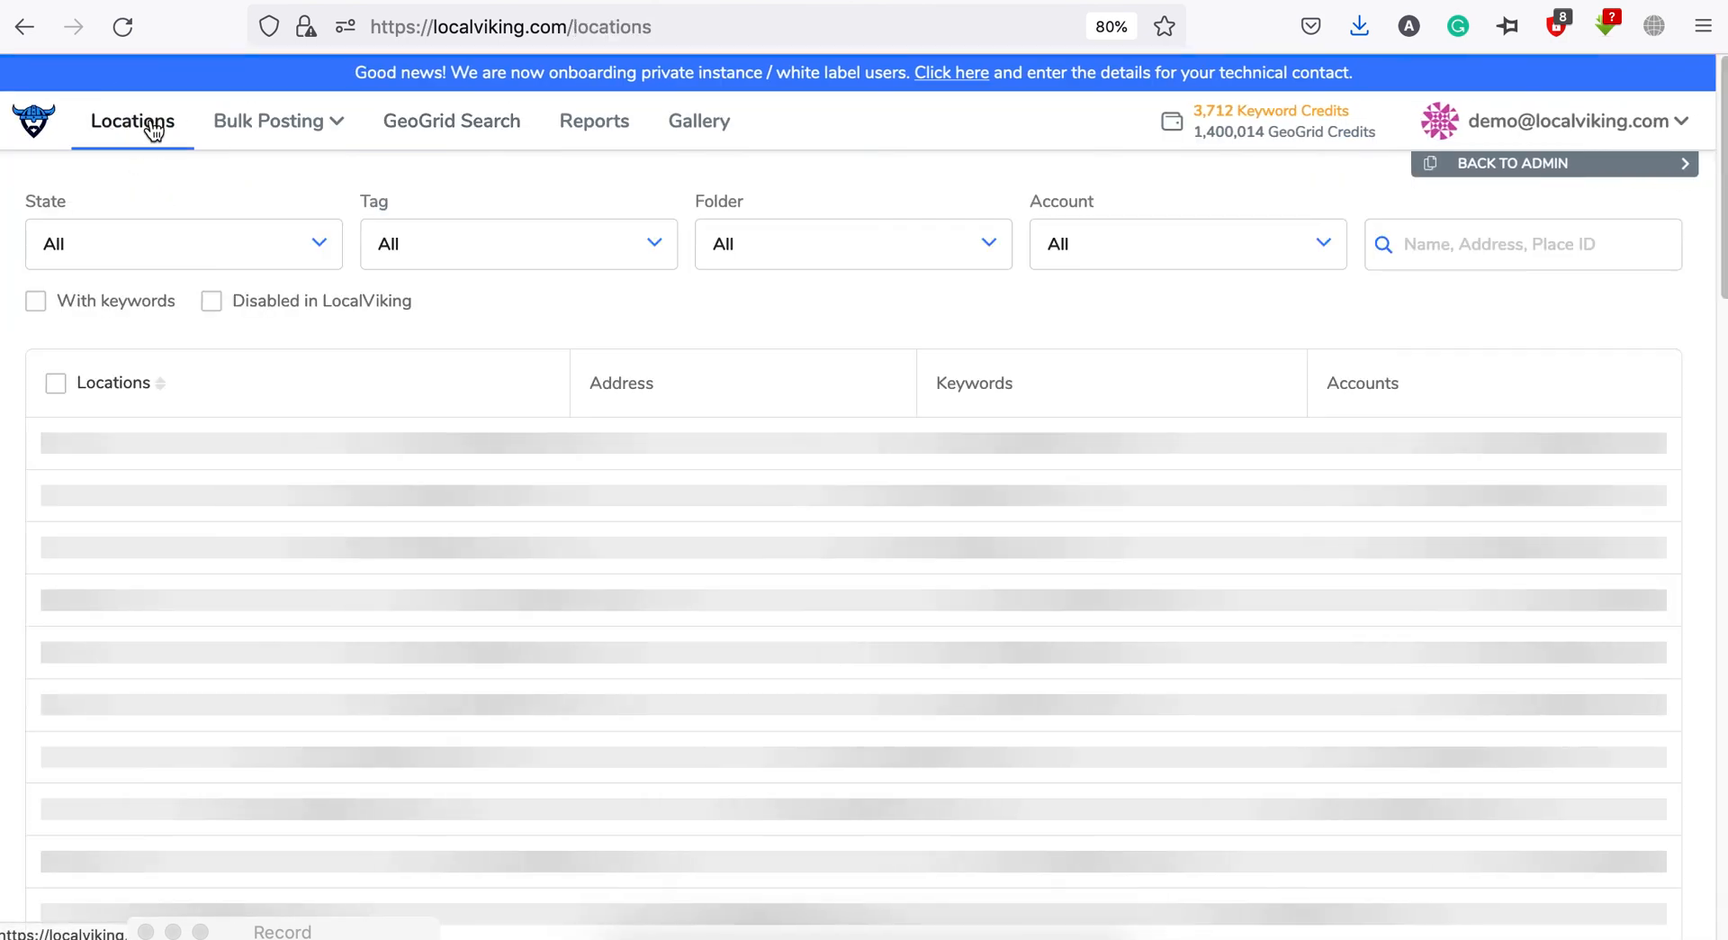